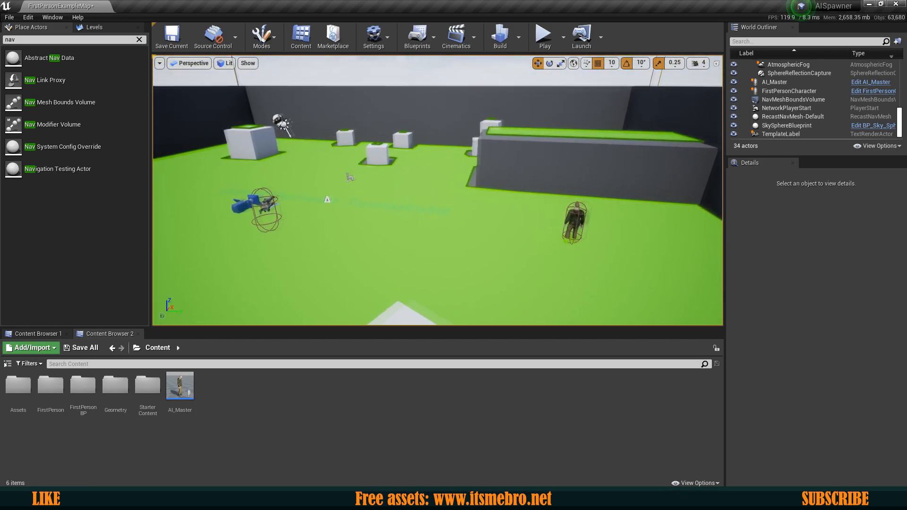
Delete the placed AI_Master character and open its blueprint to review the Event Graph.
{"action": "left_click", "coordinate": [576, 222]}
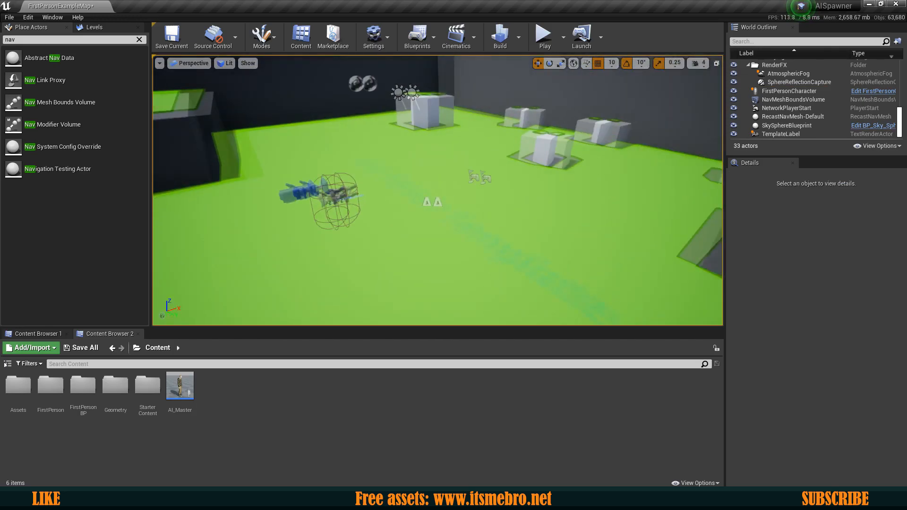
{"action": "double_click", "coordinate": [179, 386]}
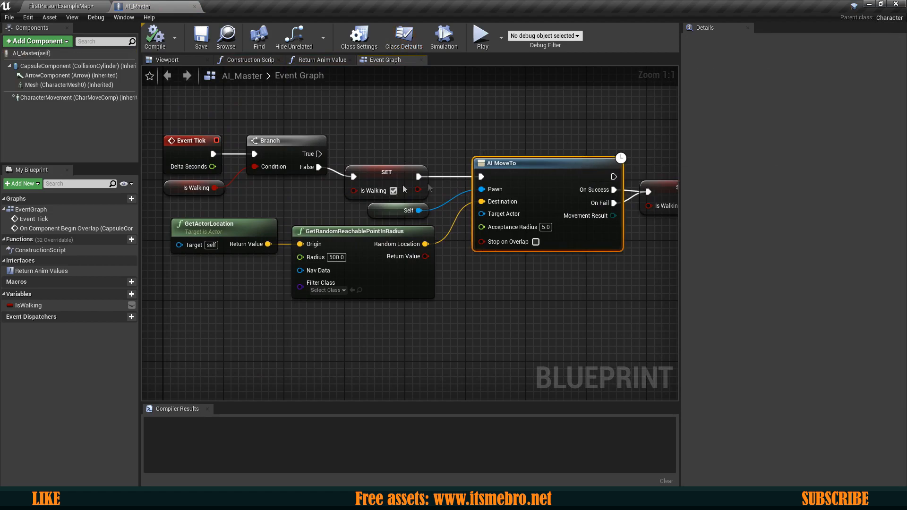
{"action": "scroll", "scroll_direction": "down", "scroll_amount": 3}
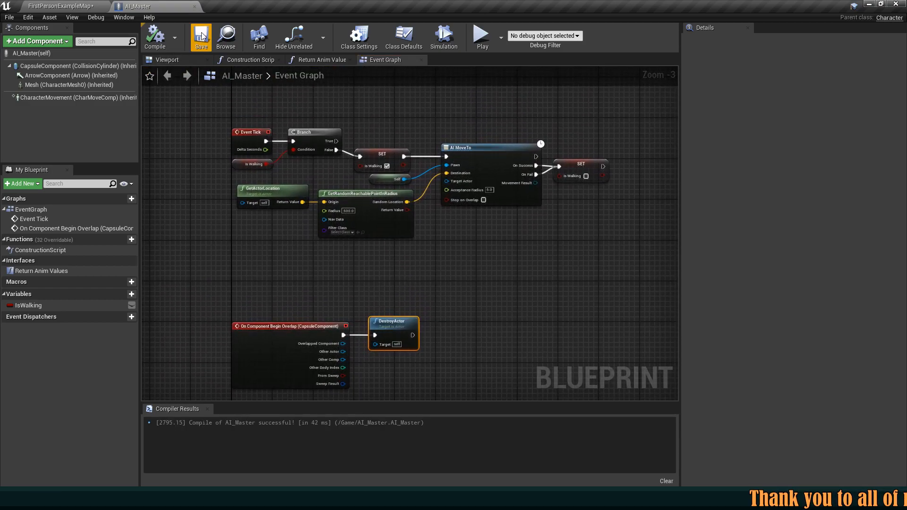
{"action": "mouse_move", "coordinate": [194, 6]}
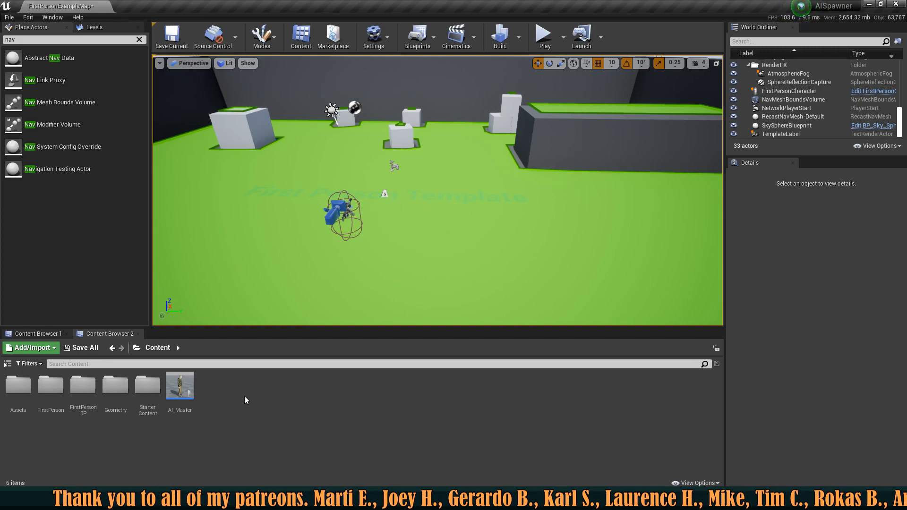
Create a SpawnZone Actor blueprint, add a Box component to it, and compile.
{"action": "right_click", "coordinate": [245, 400]}
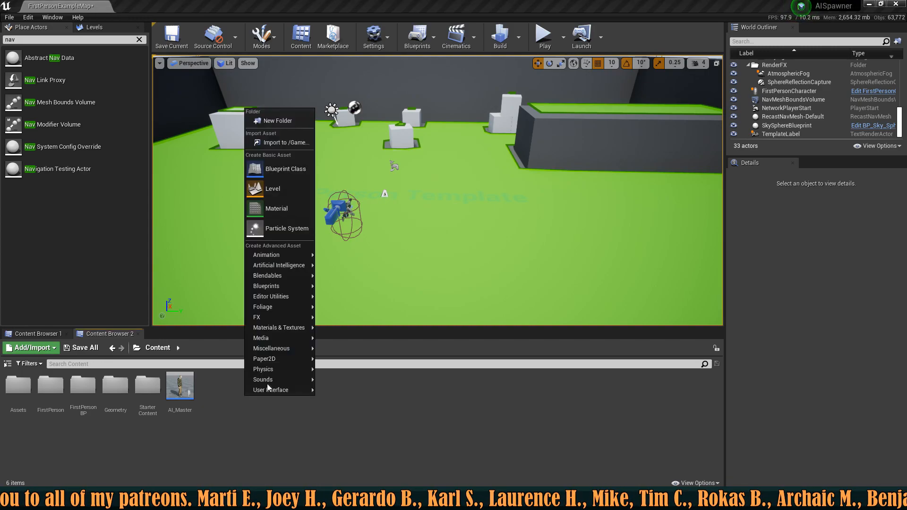
{"action": "left_click", "coordinate": [286, 169]}
{"action": "type", "text": "Spaw"}
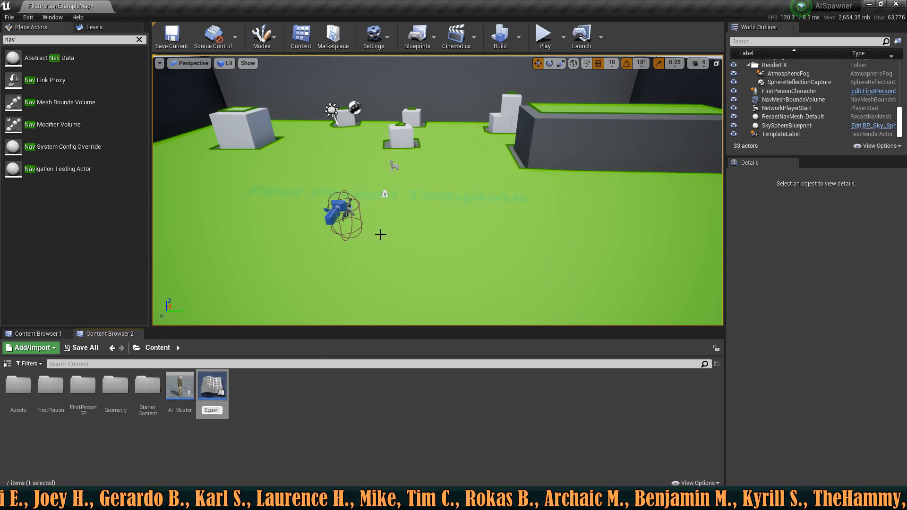
{"action": "double_click", "coordinate": [211, 384]}
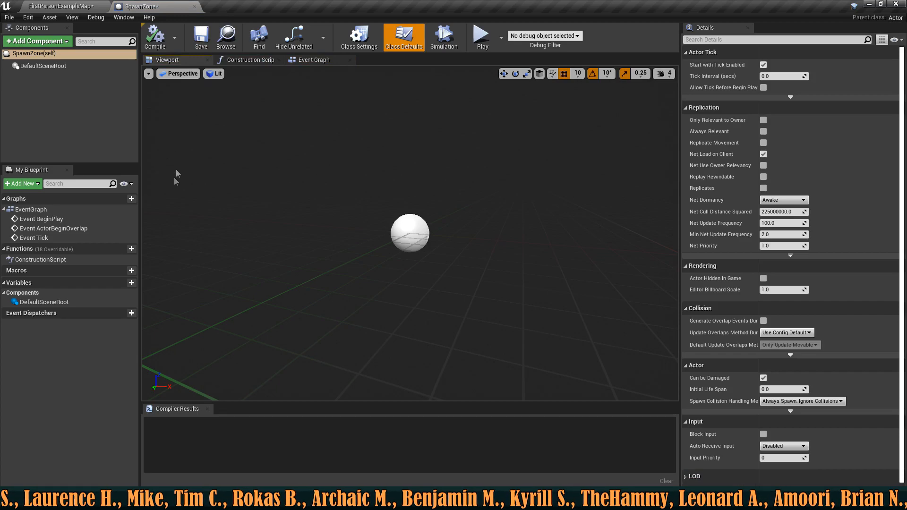
{"action": "left_click", "coordinate": [36, 41]}
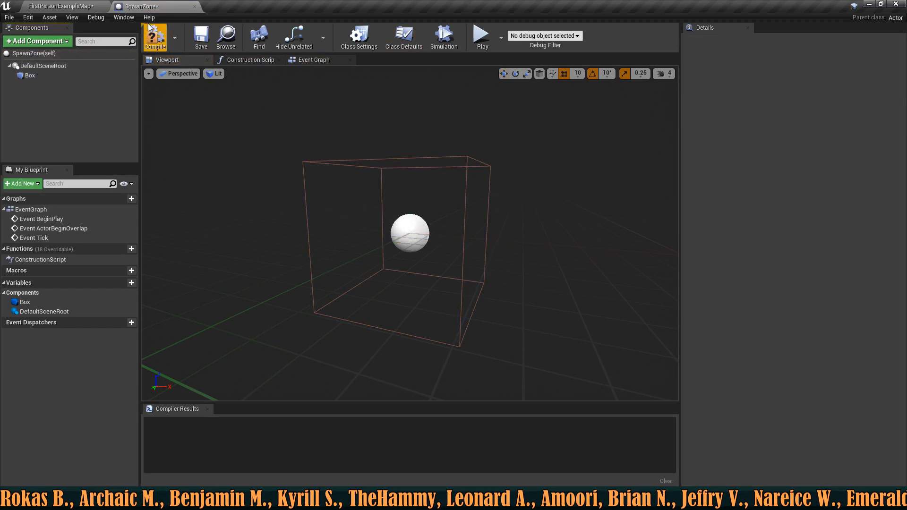
{"action": "left_click", "coordinate": [155, 38]}
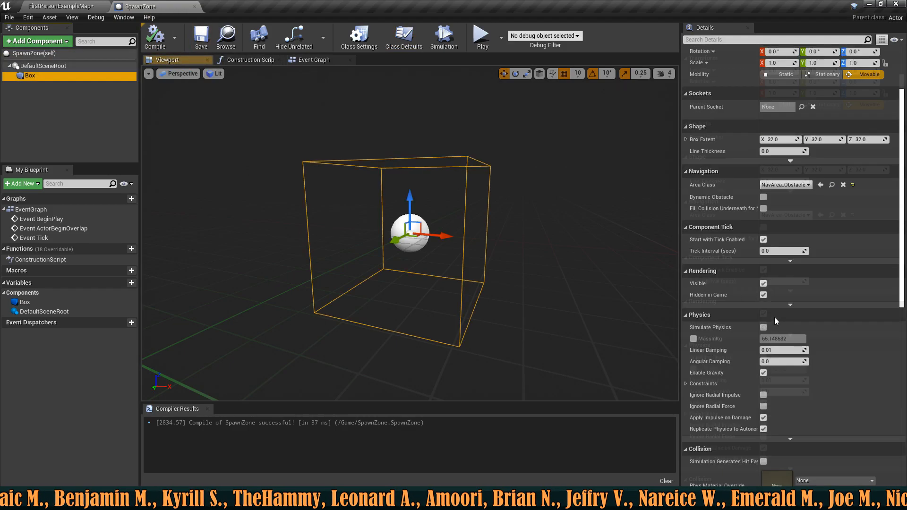
{"action": "scroll", "scroll_direction": "down", "scroll_amount": 3}
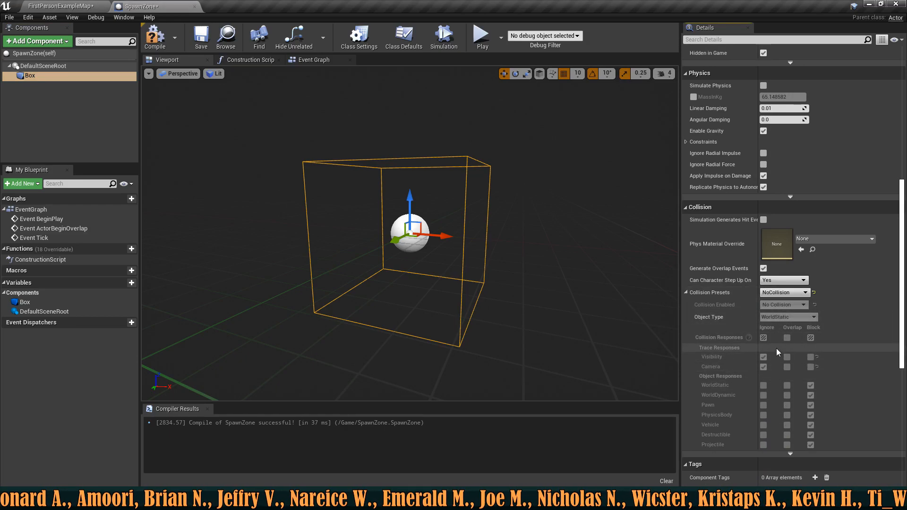
{"action": "left_click", "coordinate": [782, 292]}
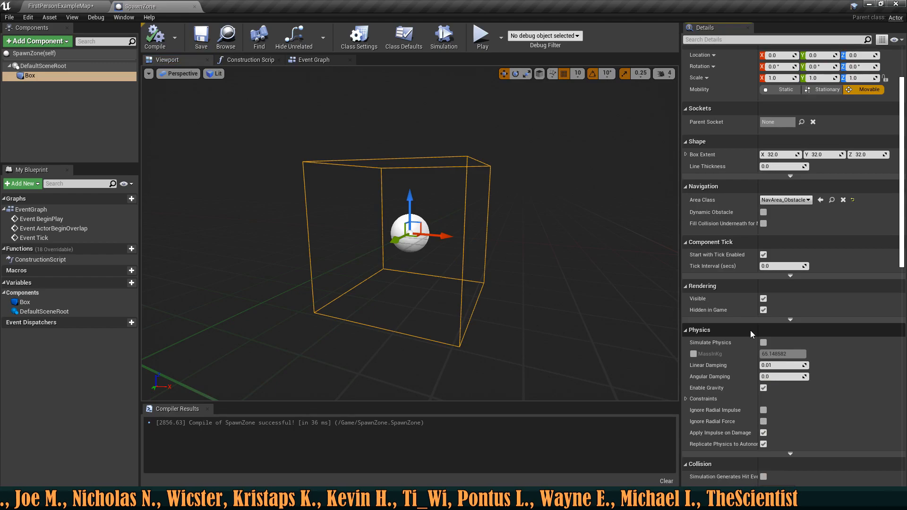
Add a CheckActors custom event to the SpawnZone event graph.
{"action": "left_click", "coordinate": [313, 59]}
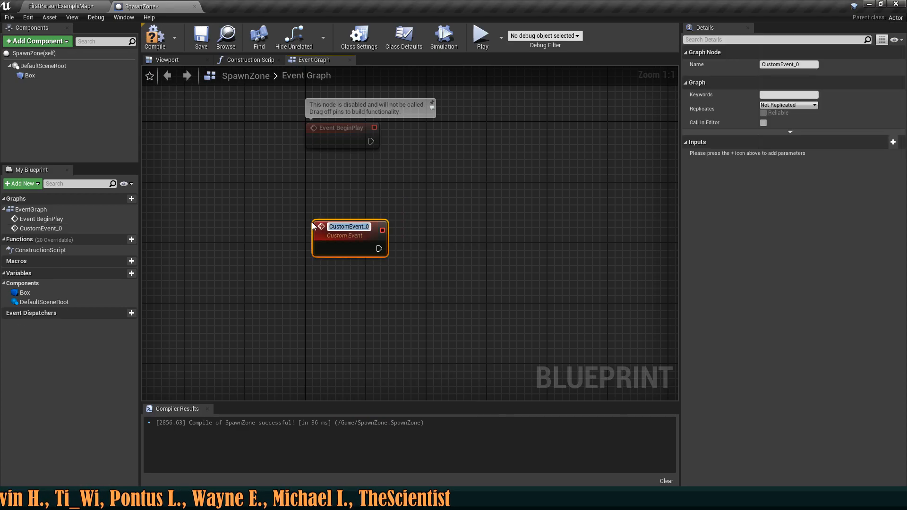
{"action": "type", "text": "Check"}
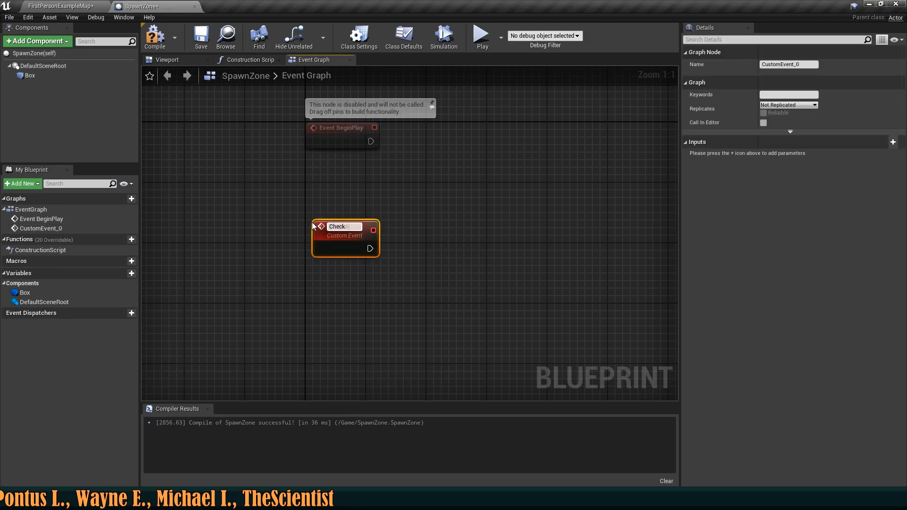
{"action": "type", "text": "CheckActors"}
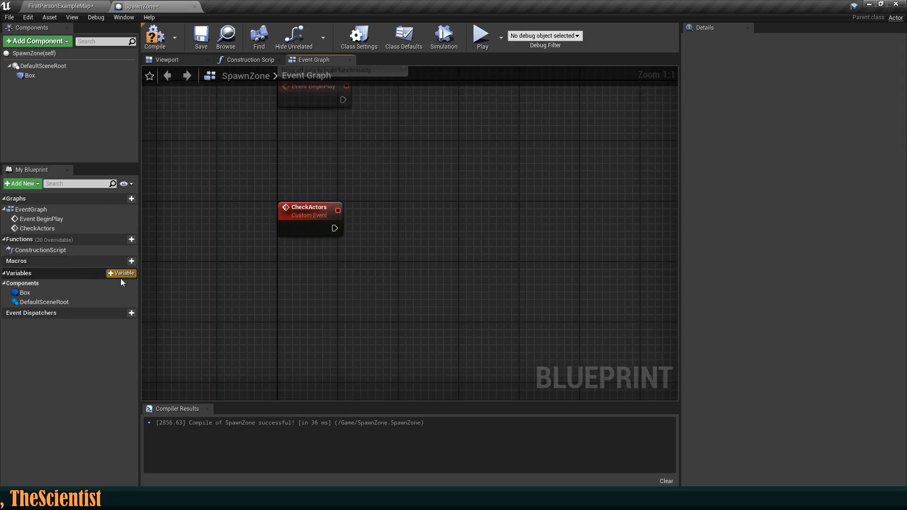
Add an Actors variable typed as an Actor Object Reference array.
{"action": "left_click", "coordinate": [122, 273]}
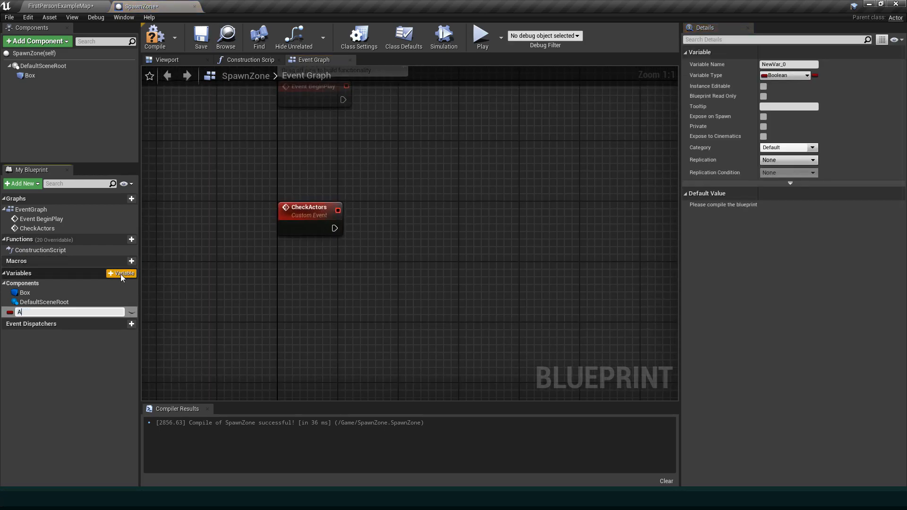
{"action": "type", "text": "Actors"}
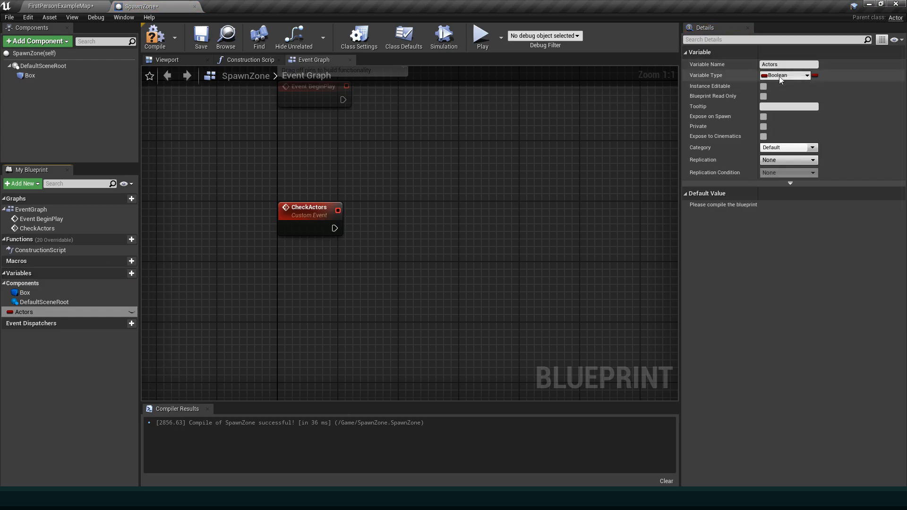
{"action": "left_click", "coordinate": [785, 75]}
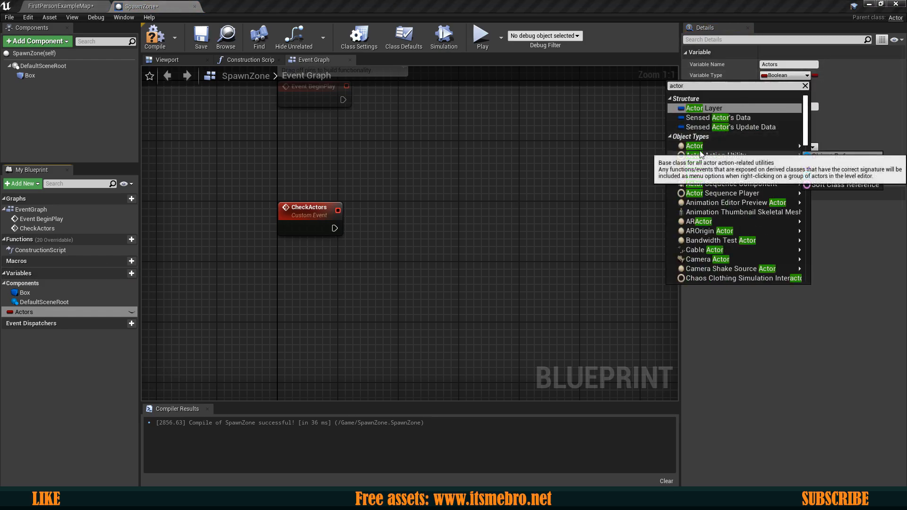
{"action": "left_click", "coordinate": [693, 145]}
{"action": "type", "text": "loo"}
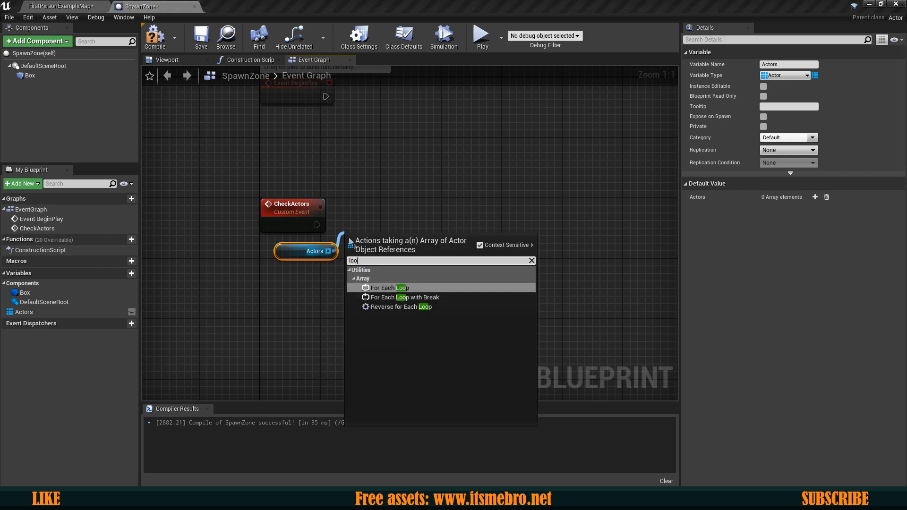
Wire CheckActors into a Reverse for Each Loop over Actors with an Is Valid check per element.
{"action": "left_click", "coordinate": [402, 307]}
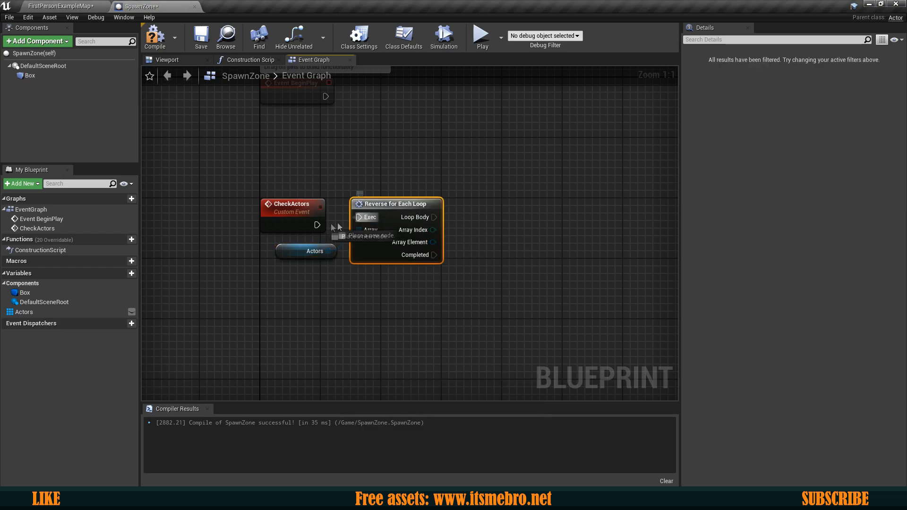
{"action": "left_click", "coordinate": [299, 251]}
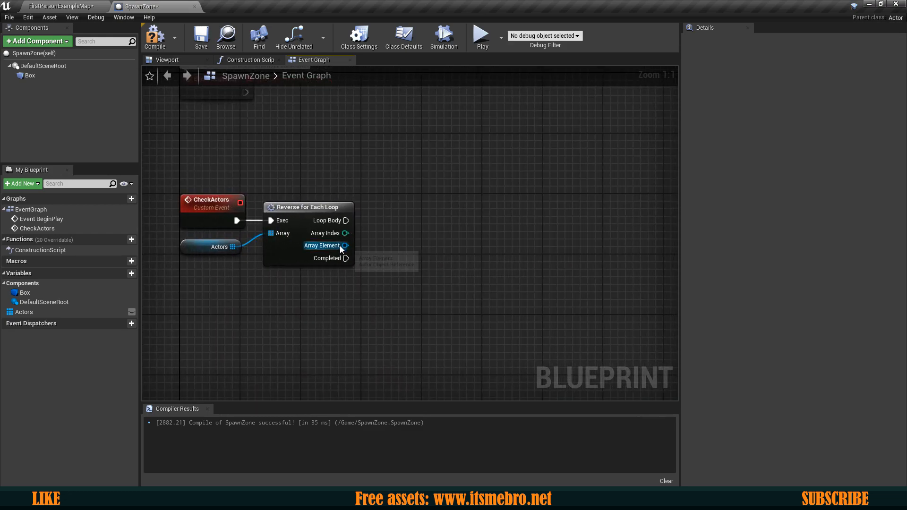
{"action": "left_click_drag", "start_coordinate": [345, 246], "coordinate": [370, 245]}
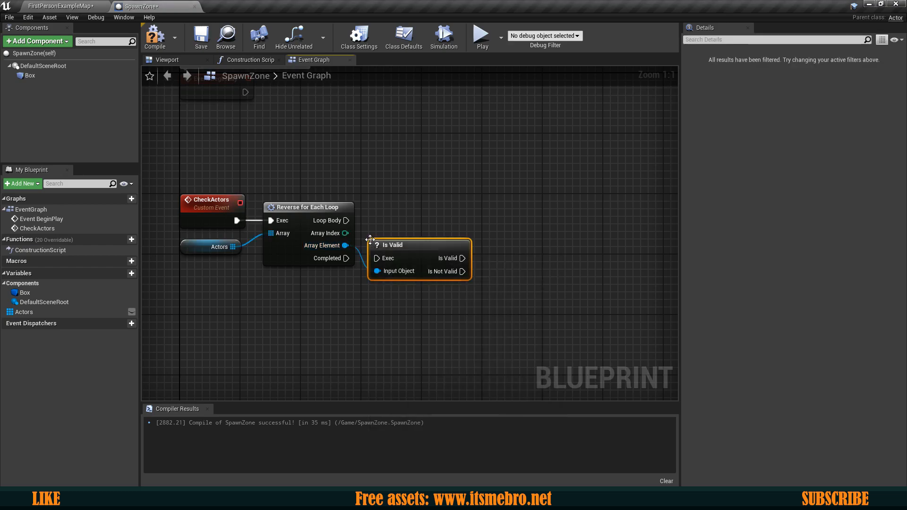
{"action": "left_click_drag", "start_coordinate": [416, 245], "coordinate": [433, 207]}
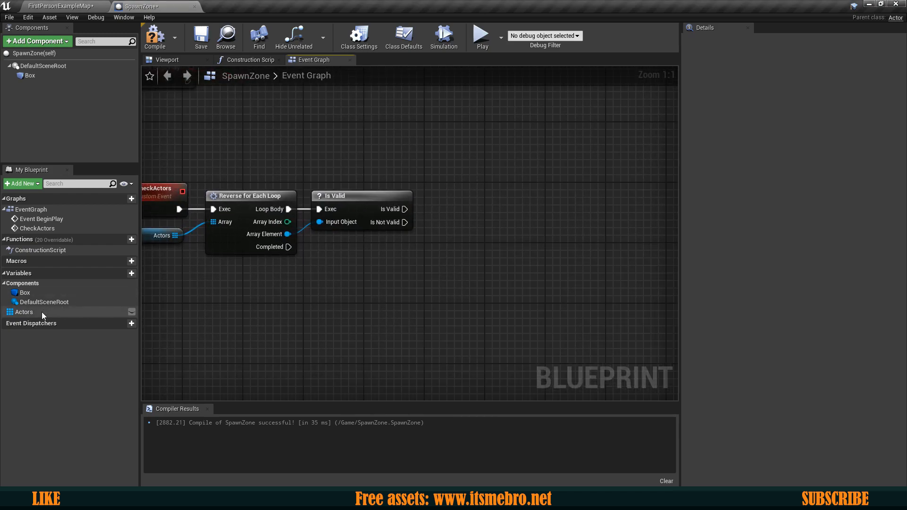
{"action": "left_click_drag", "start_coordinate": [24, 312], "coordinate": [381, 258]}
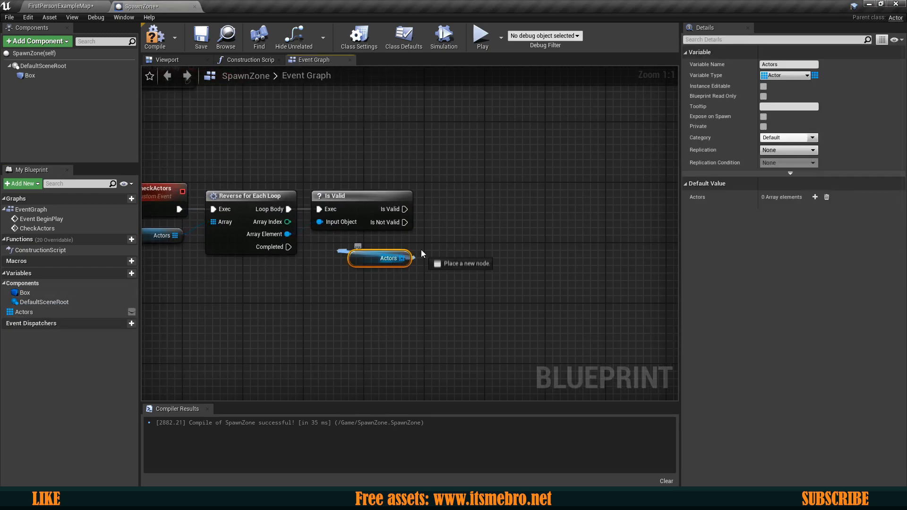
{"action": "left_click", "coordinate": [461, 263]}
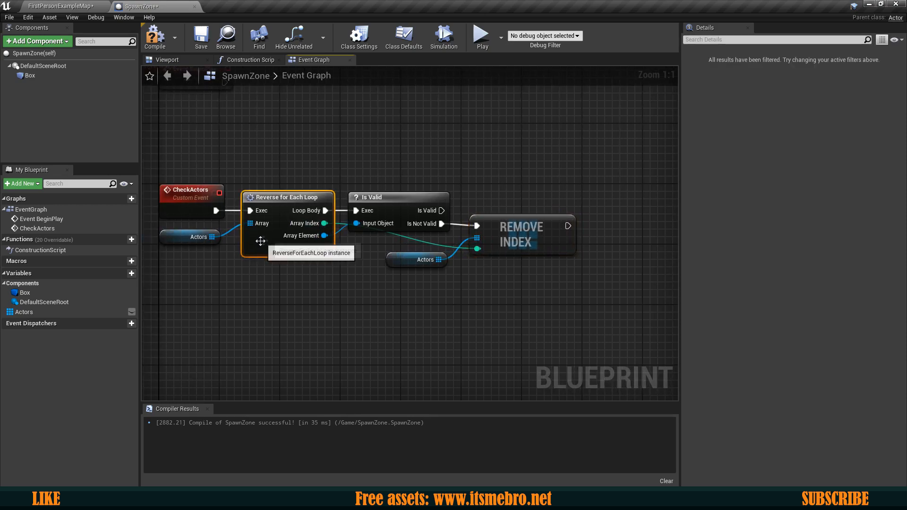
{"action": "scroll", "scroll_direction": "down", "scroll_amount": 3}
{"action": "type", "text": "RespawnActors"}
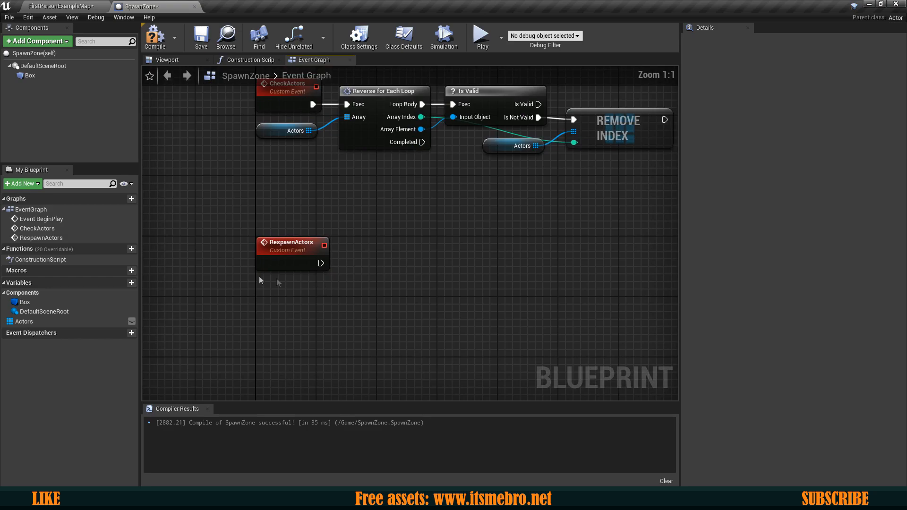
Branch when Actors length is under 20, running a For Loop up to 20 minus length on True.
{"action": "left_click", "coordinate": [294, 305]}
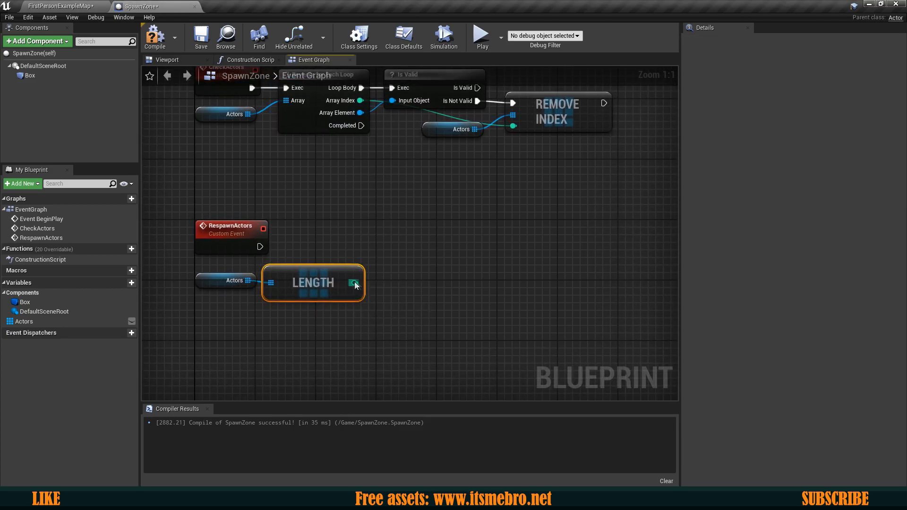
{"action": "left_click_drag", "start_coordinate": [355, 283], "coordinate": [385, 294]}
{"action": "type", "text": "20"}
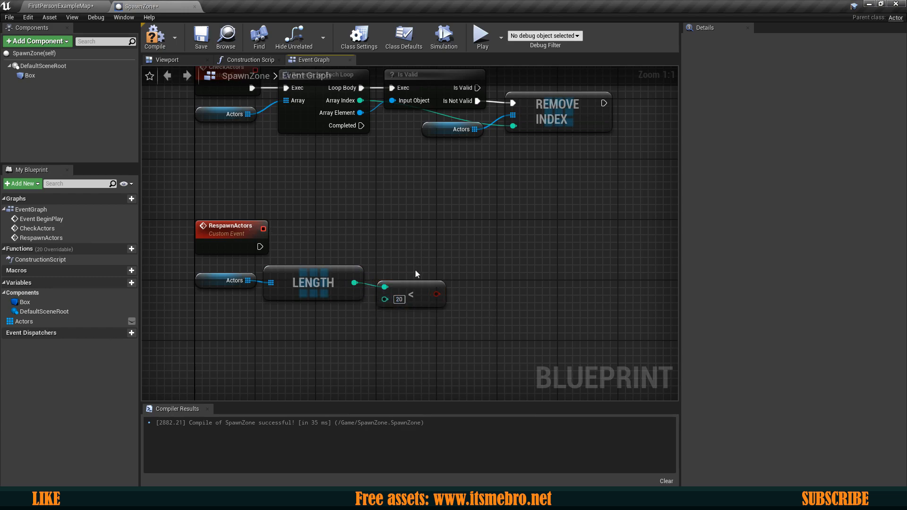
{"action": "mouse_move", "coordinate": [435, 294]}
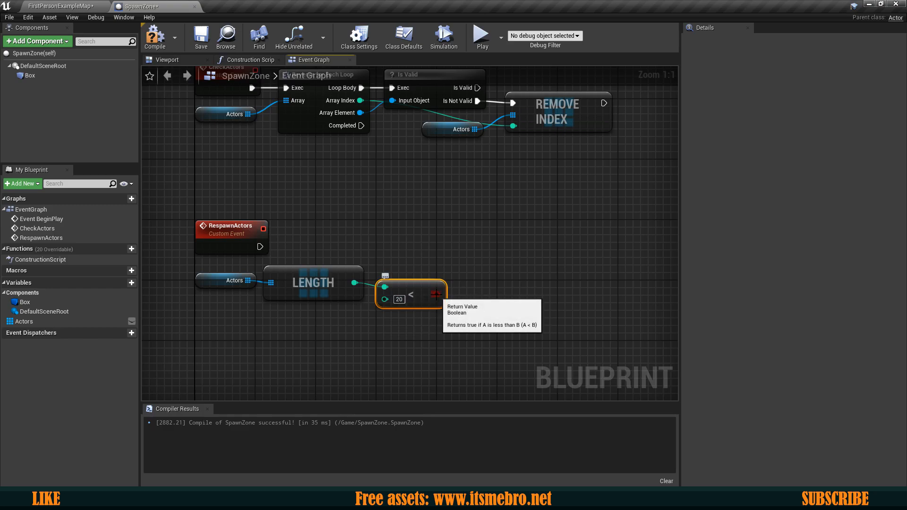
{"action": "left_click_drag", "start_coordinate": [423, 294], "coordinate": [444, 258]}
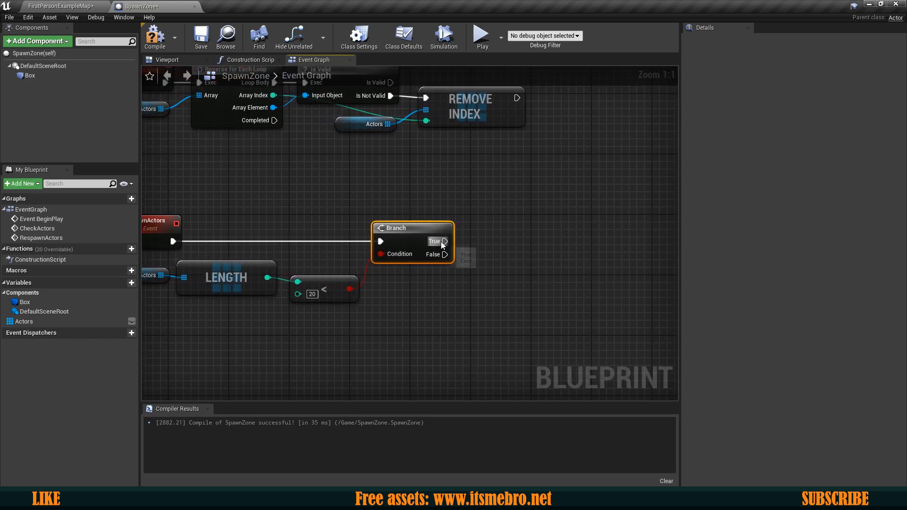
{"action": "left_click_drag", "start_coordinate": [445, 241], "coordinate": [468, 242]}
{"action": "type", "text": "loop"}
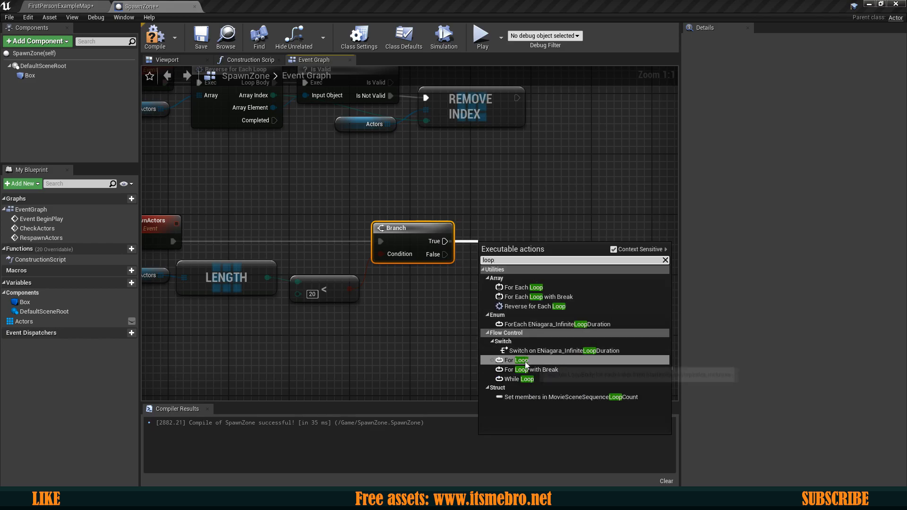
{"action": "left_click", "coordinate": [514, 360]}
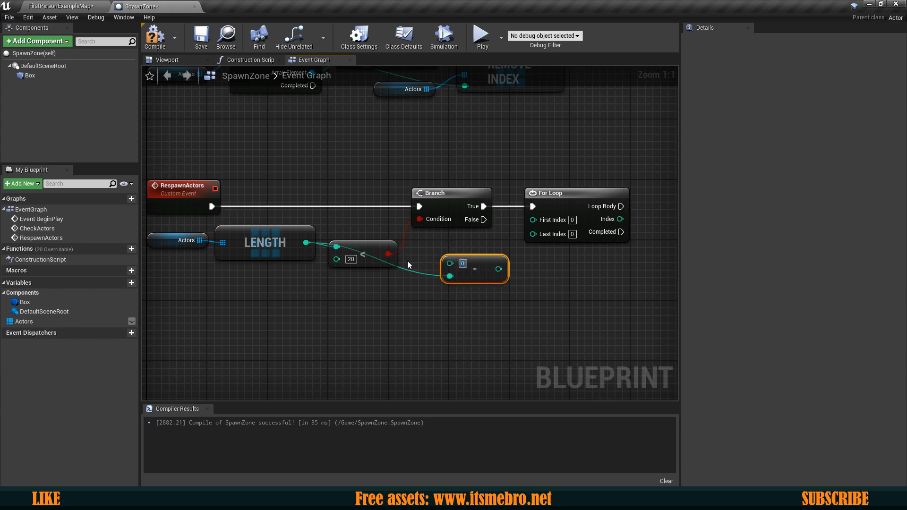
{"action": "type", "text": "20"}
{"action": "left_click", "coordinate": [572, 219]}
{"action": "type", "text": "1"}
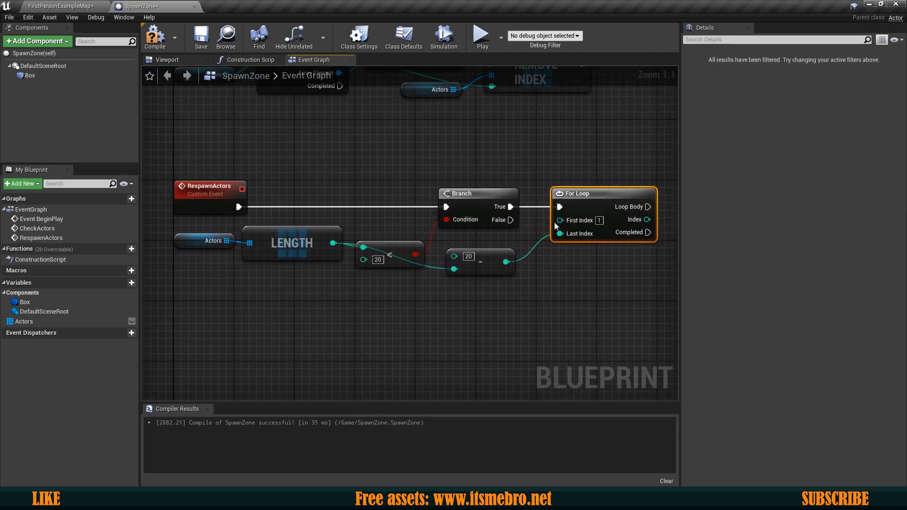
{"action": "left_click", "coordinate": [213, 240]}
{"action": "type", "text": "spawn"}
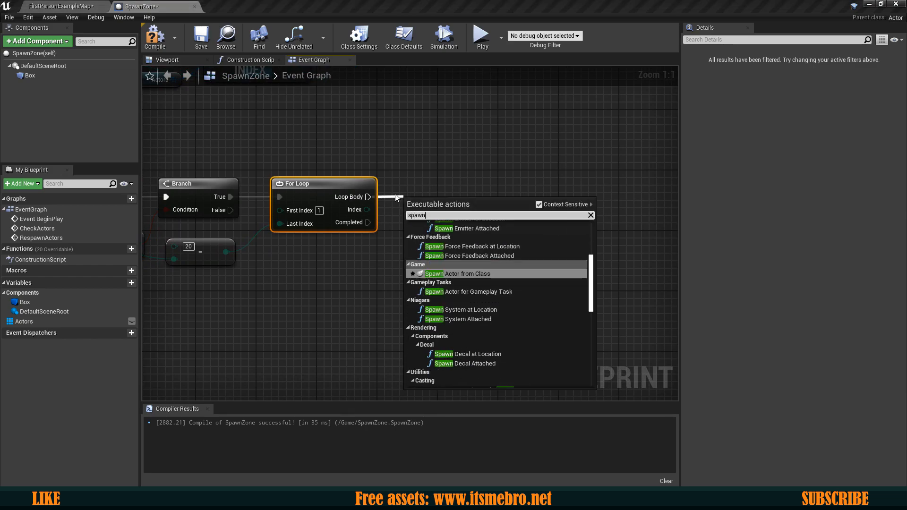
Spawn AI Master with a split transform located by Random Point in Bounding Box.
{"action": "left_click", "coordinate": [461, 273]}
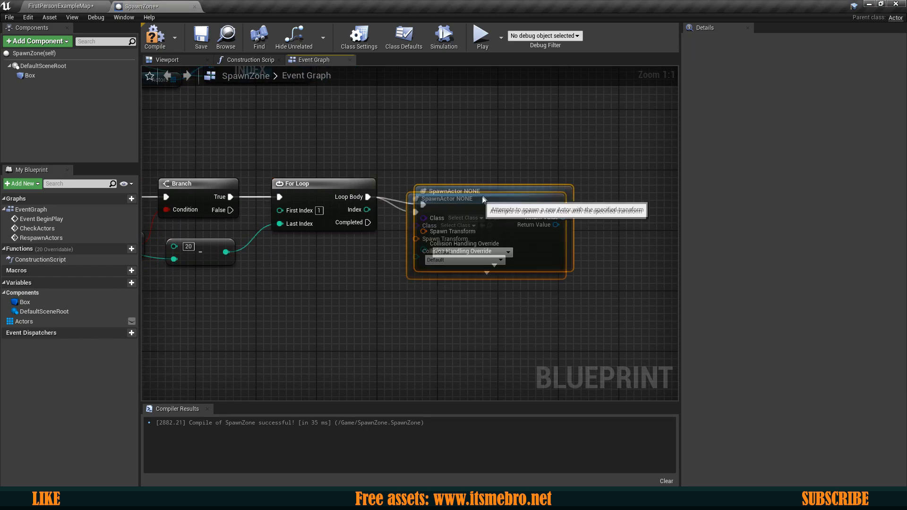
{"action": "left_click", "coordinate": [463, 210]}
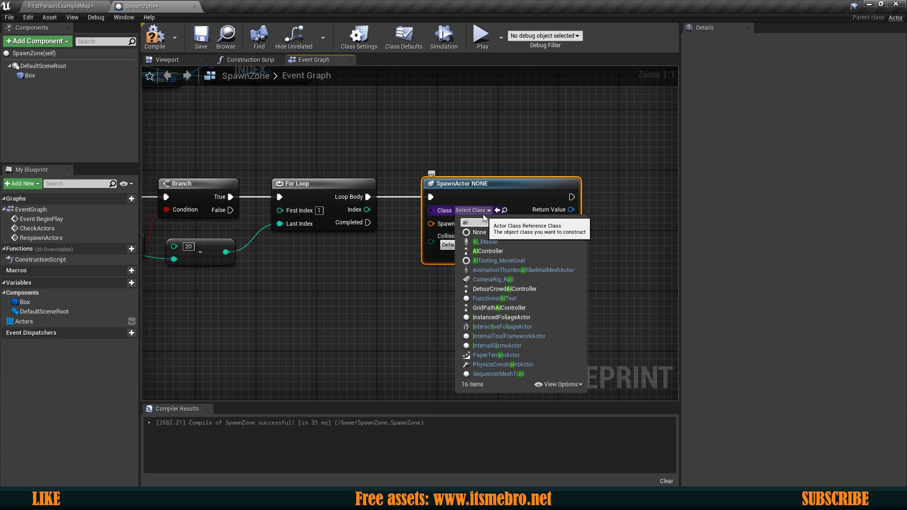
{"action": "left_click", "coordinate": [486, 242]}
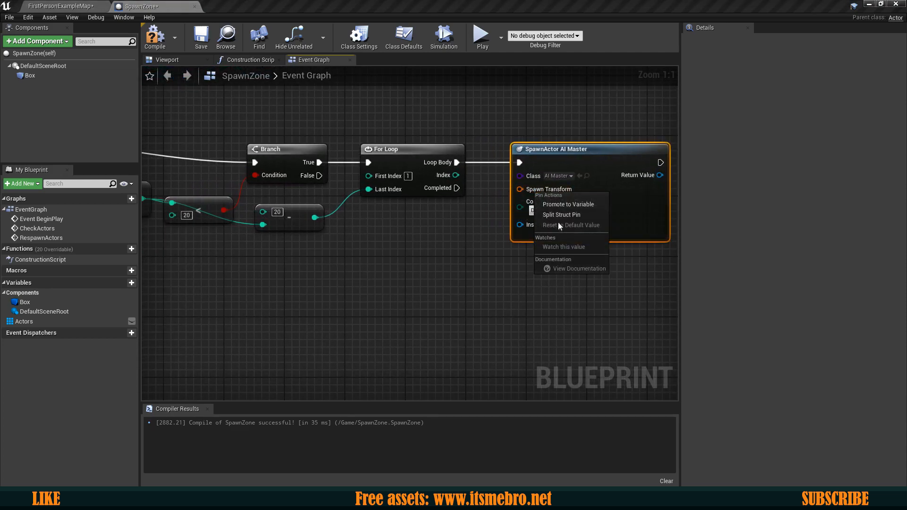
{"action": "left_click", "coordinate": [560, 215]}
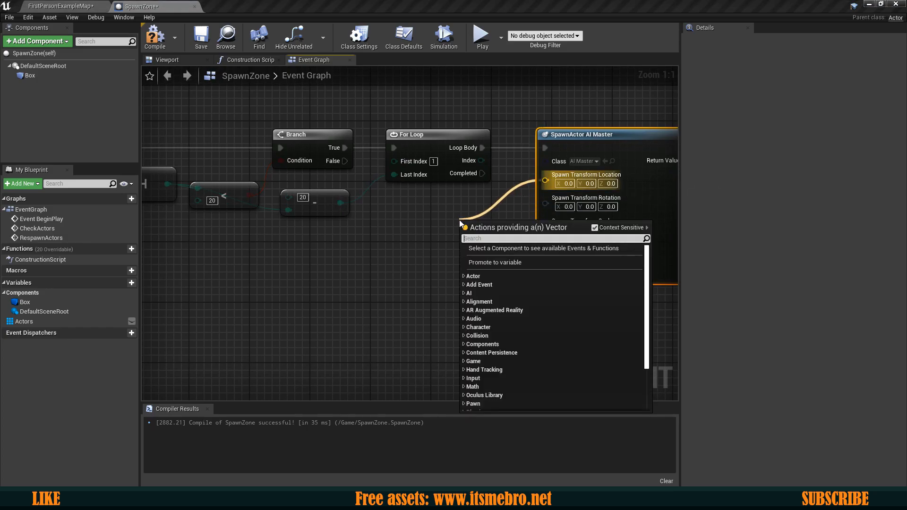
{"action": "type", "text": "random boun"}
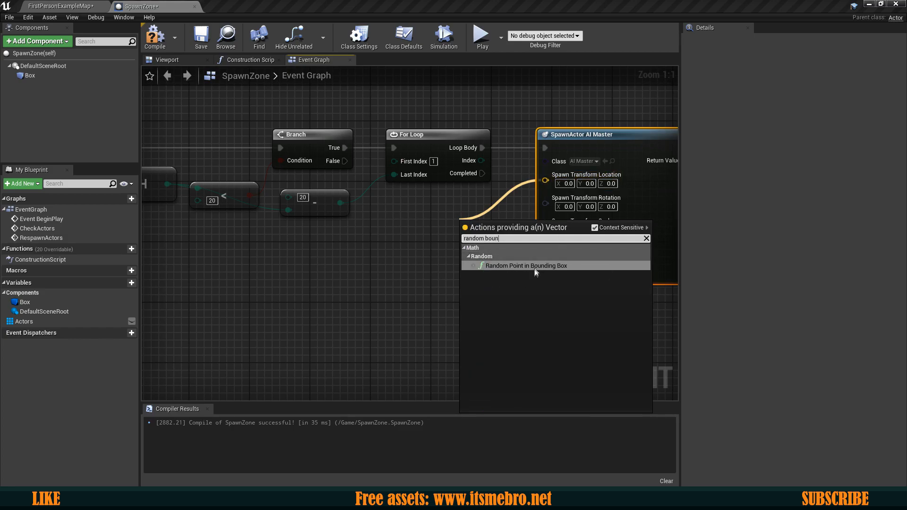
{"action": "left_click", "coordinate": [525, 265]}
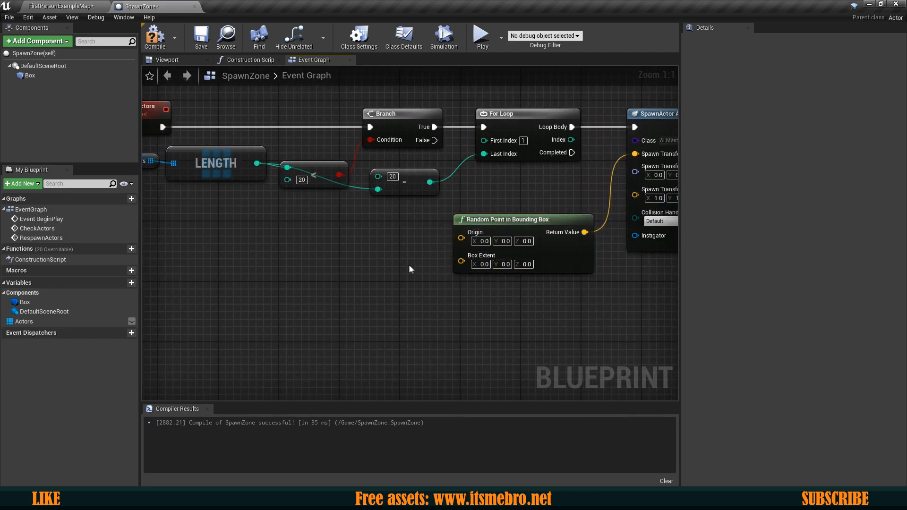
Feed the Box component bounds into the random point and add each spawned actor to Actors.
{"action": "left_click", "coordinate": [29, 76]}
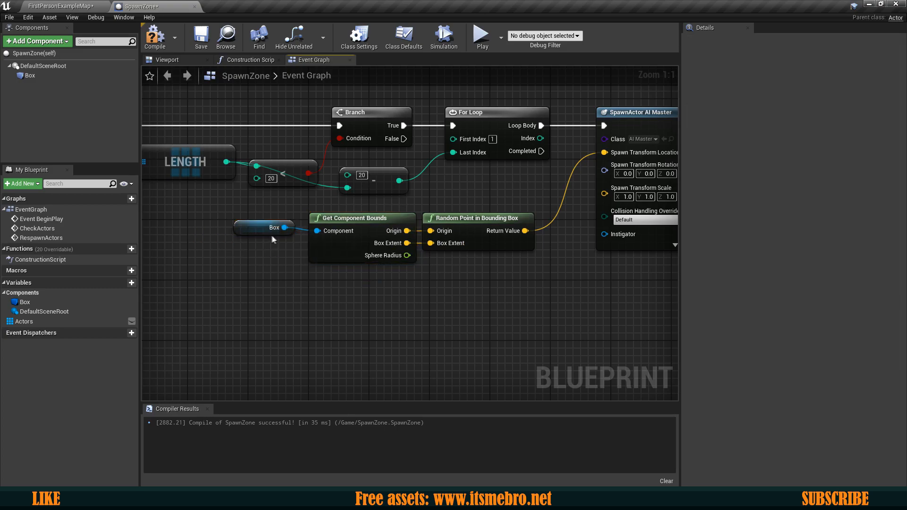
{"action": "left_click", "coordinate": [269, 226]}
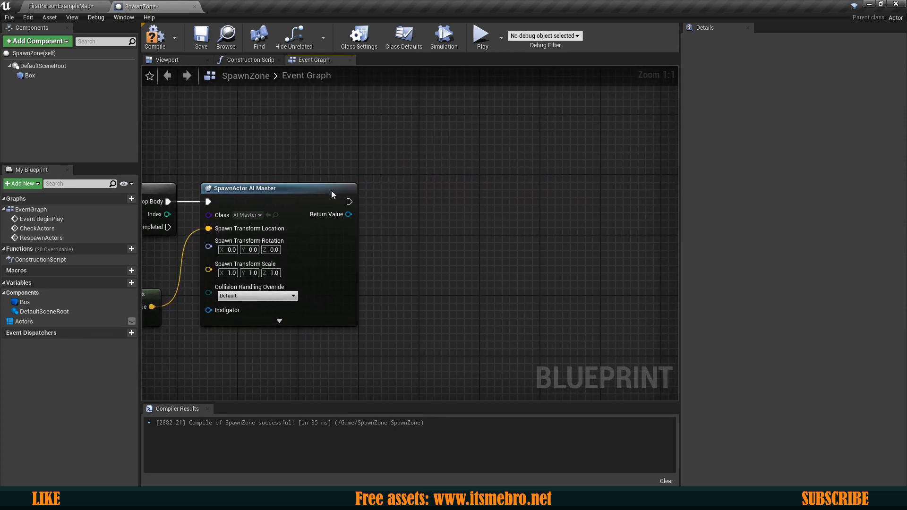
{"action": "left_click", "coordinate": [26, 321]}
{"action": "type", "text": "add"}
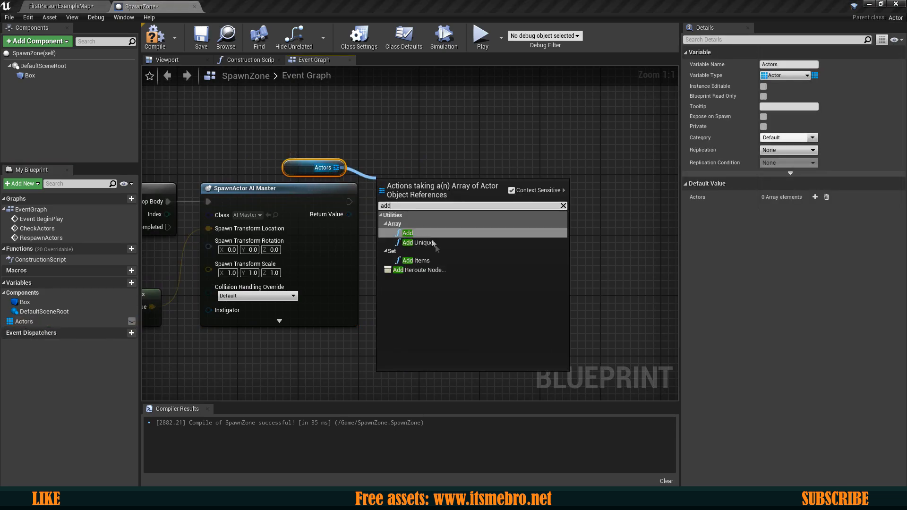
{"action": "left_click", "coordinate": [407, 232]}
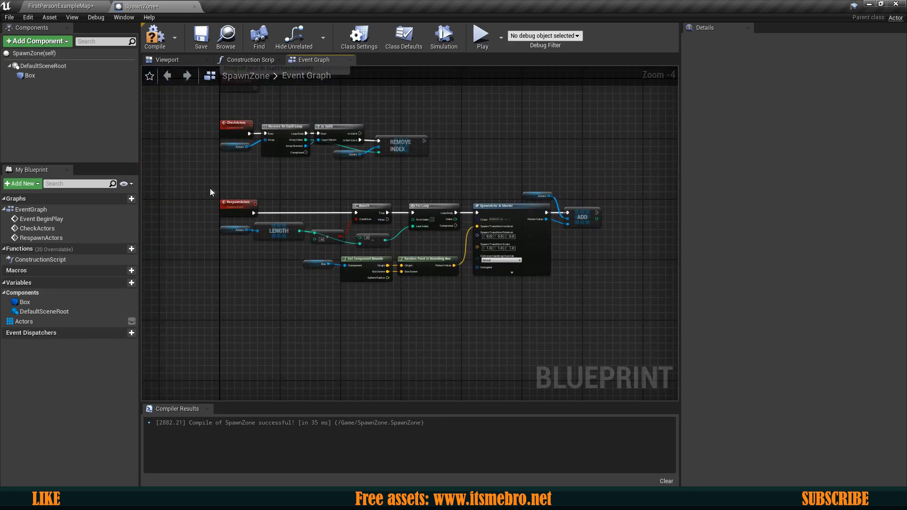
Call Respawn Actors when the check loop completes and set a CheckActors timer on BeginPlay.
{"action": "scroll", "scroll_direction": "up", "scroll_amount": 3}
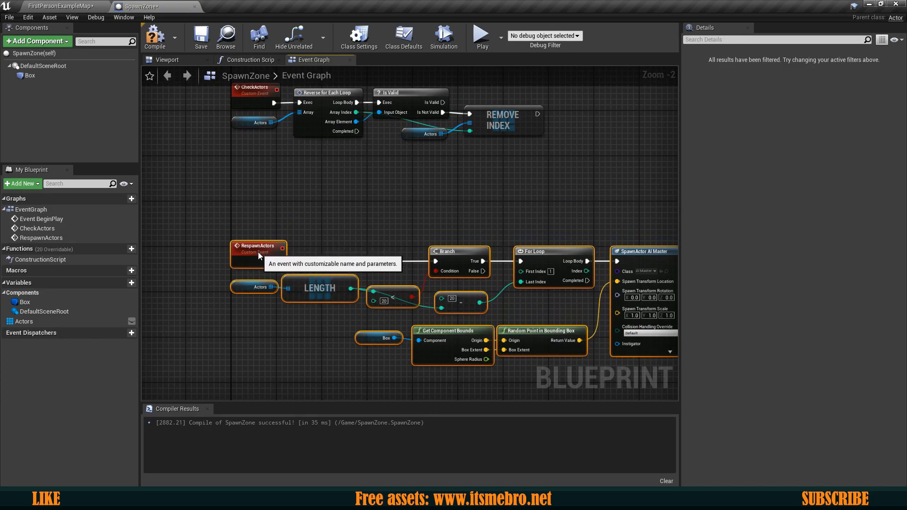
{"action": "left_click", "coordinate": [251, 188]}
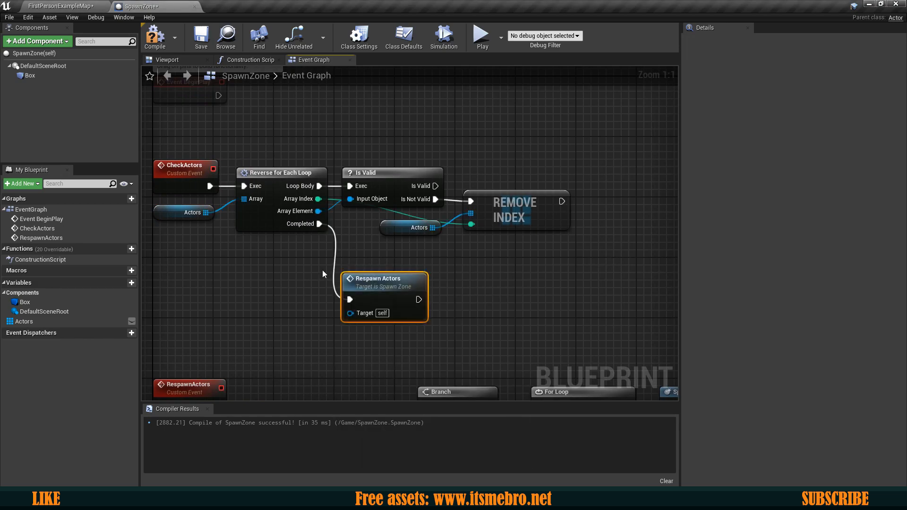
{"action": "scroll", "scroll_direction": "down", "scroll_amount": 3}
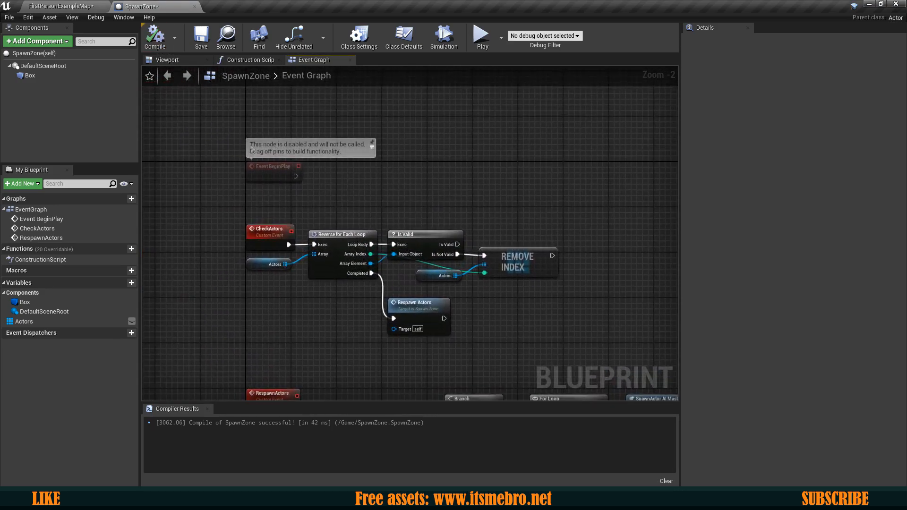
{"action": "left_click", "coordinate": [295, 162]}
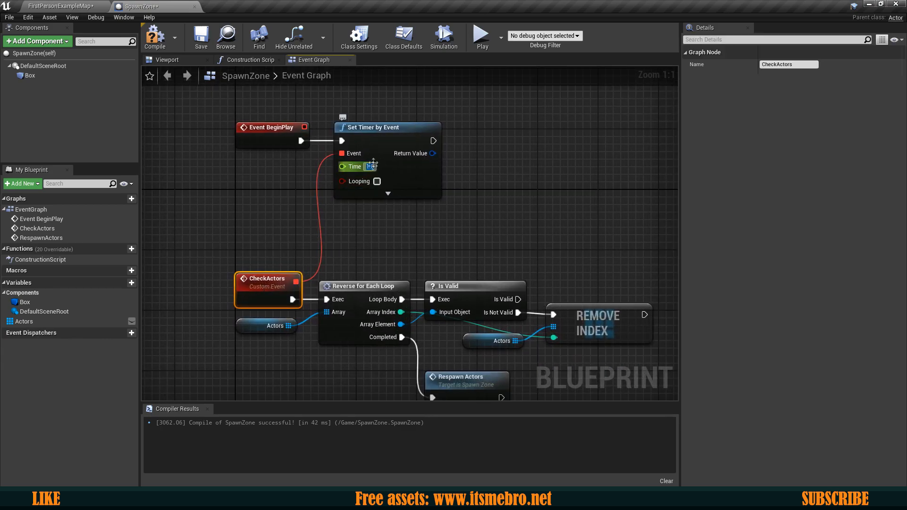
{"action": "scroll", "scroll_direction": "down", "scroll_amount": 3}
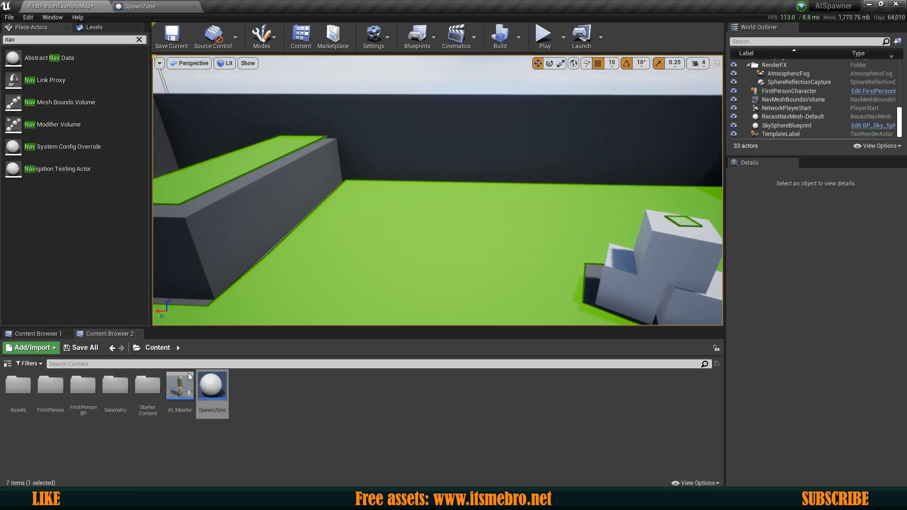
Drop a SpawnZone into the level, lower it toward the floor, and open multiplayer play settings.
{"action": "left_click_drag", "start_coordinate": [212, 384], "coordinate": [396, 232]}
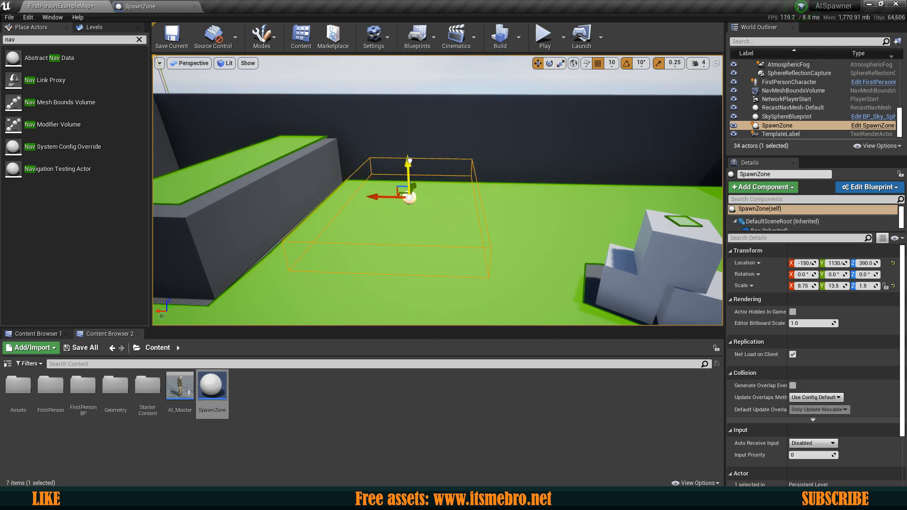
{"action": "left_click_drag", "start_coordinate": [406, 159], "coordinate": [410, 193]}
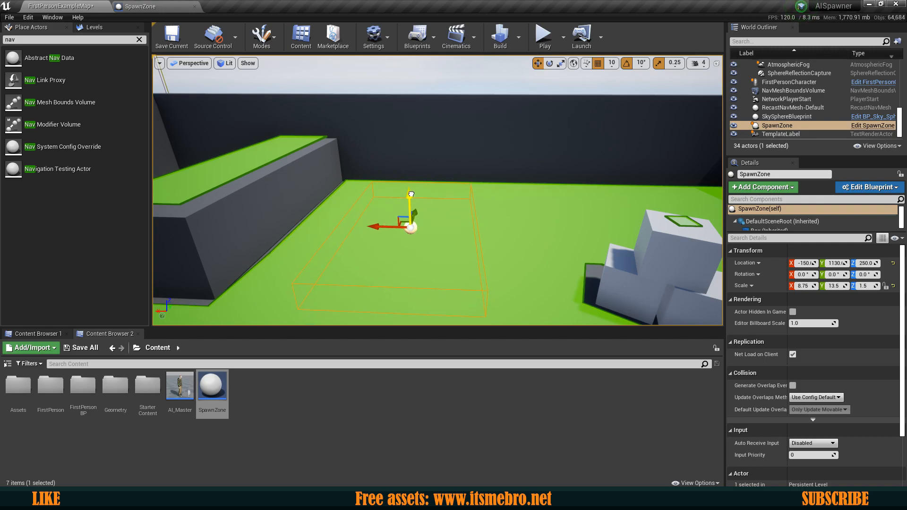
{"action": "left_click", "coordinate": [564, 36]}
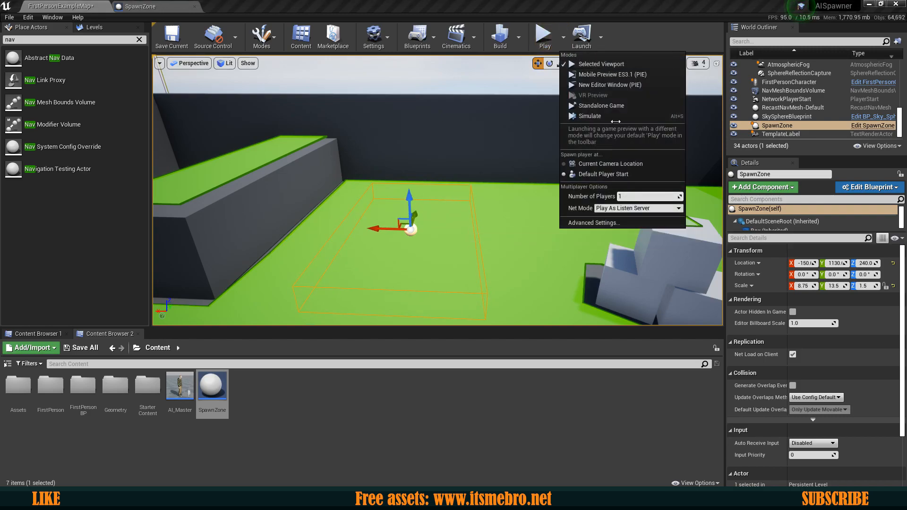
{"action": "left_click", "coordinate": [600, 63]}
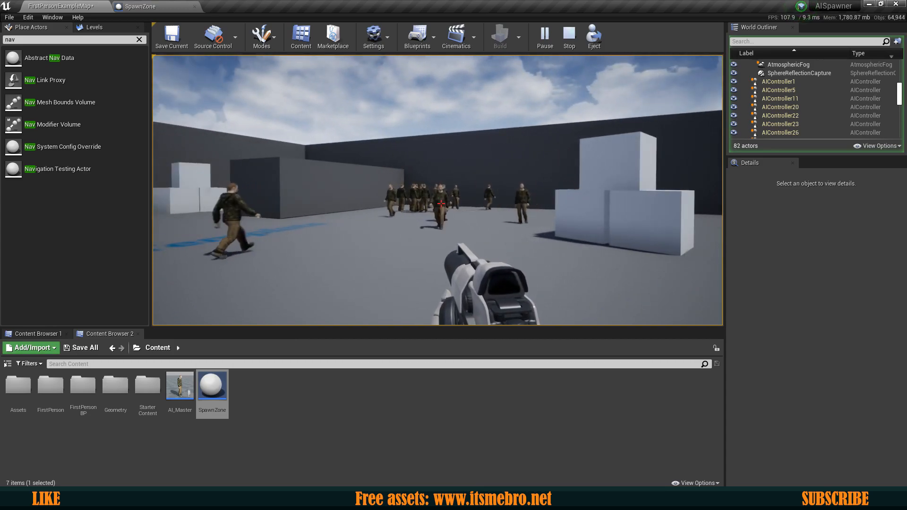
{"action": "left_click", "coordinate": [556, 37]}
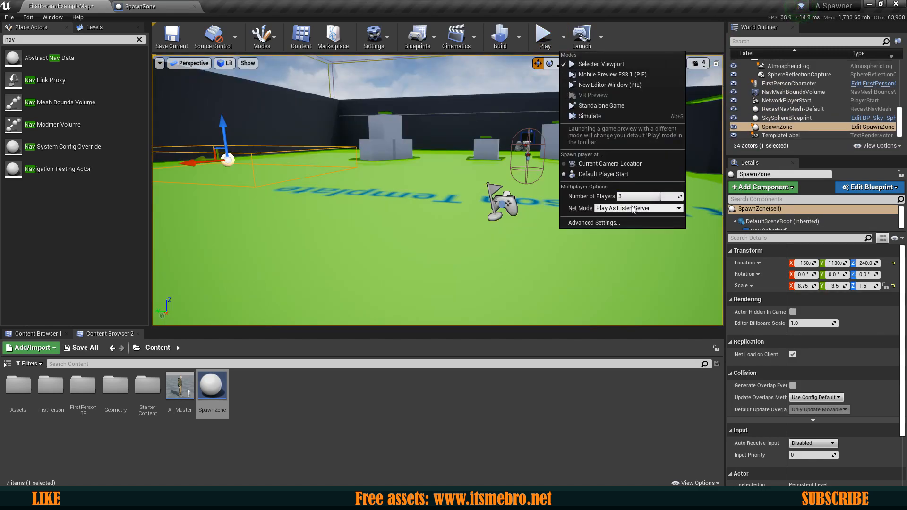
{"action": "left_click", "coordinate": [543, 34]}
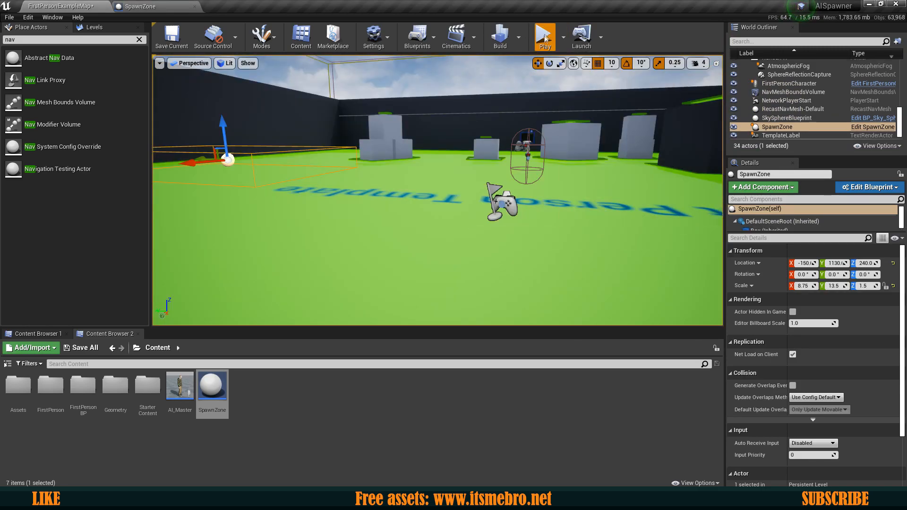
{"action": "left_click", "coordinate": [544, 35]}
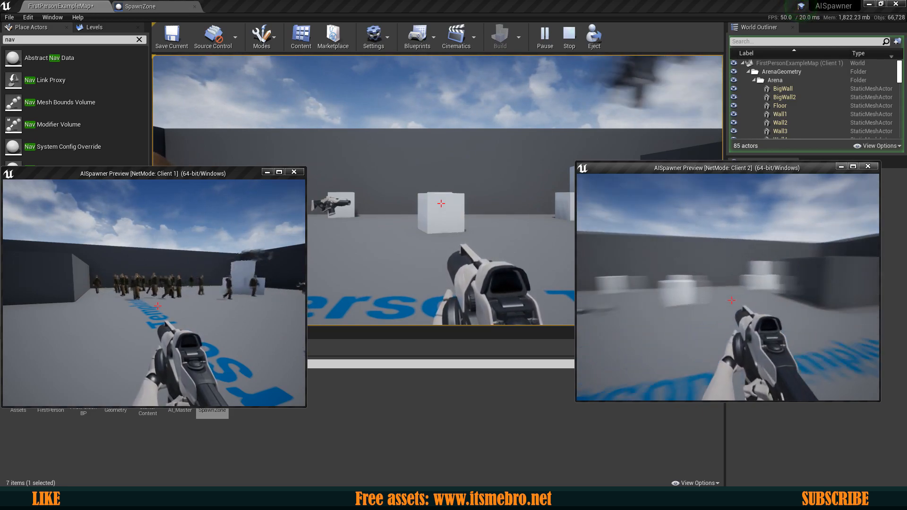
{"action": "left_click", "coordinate": [567, 33]}
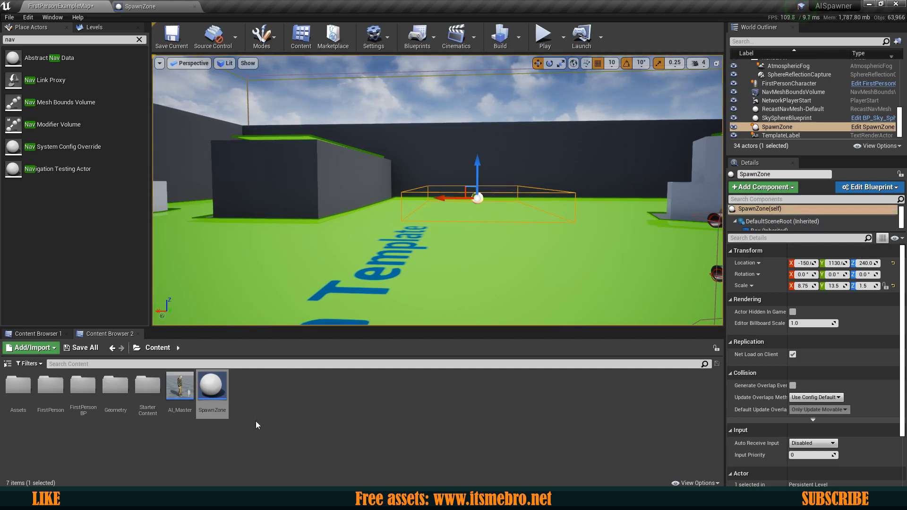
Set CheckActors and RespawnActors to Run on Server, reconnect the looping timer, and recompile.
{"action": "left_click", "coordinate": [141, 6]}
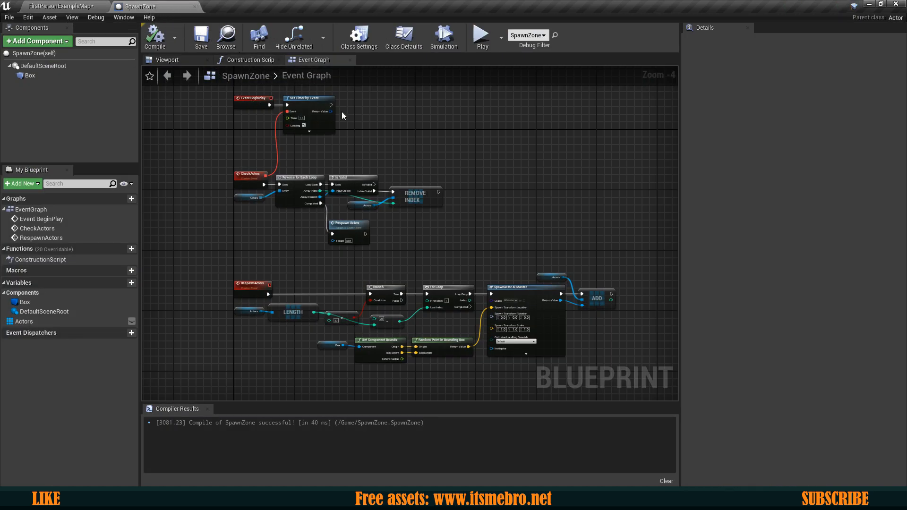
{"action": "scroll", "scroll_direction": "up", "scroll_amount": 3}
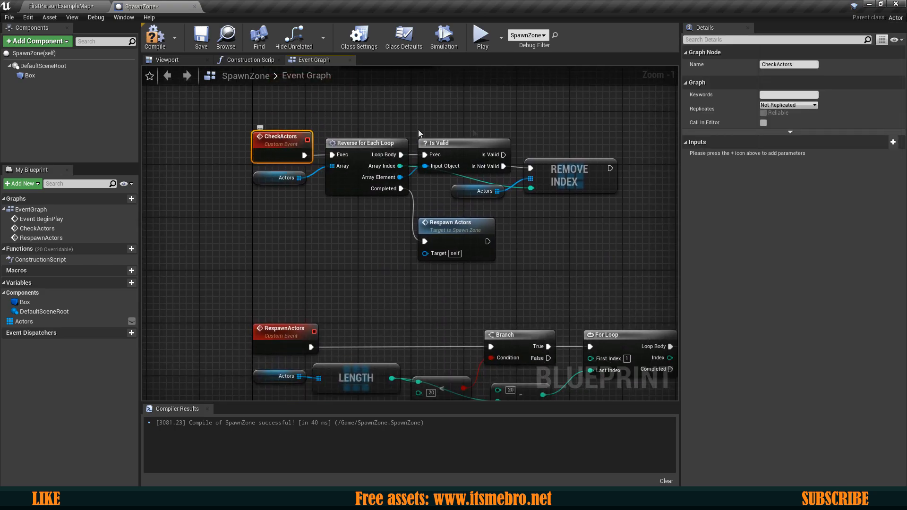
{"action": "mouse_move", "coordinate": [746, 106]}
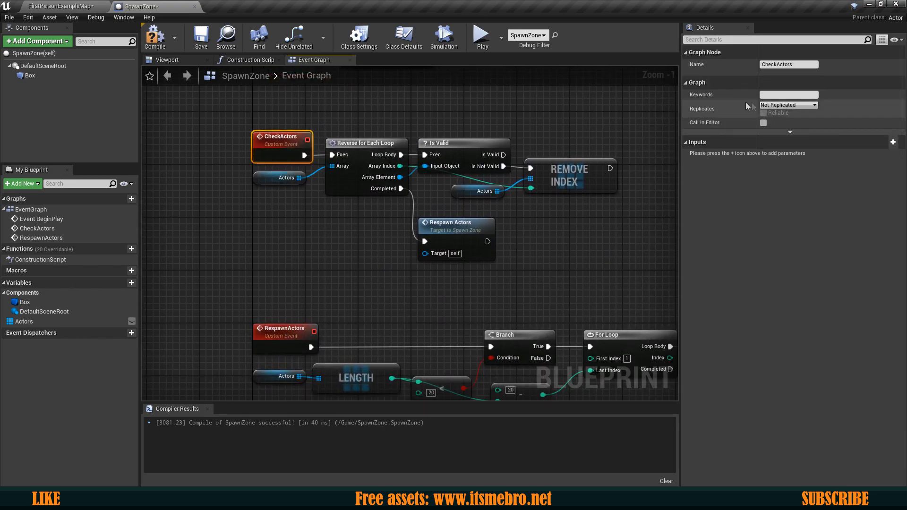
{"action": "left_click", "coordinate": [787, 105]}
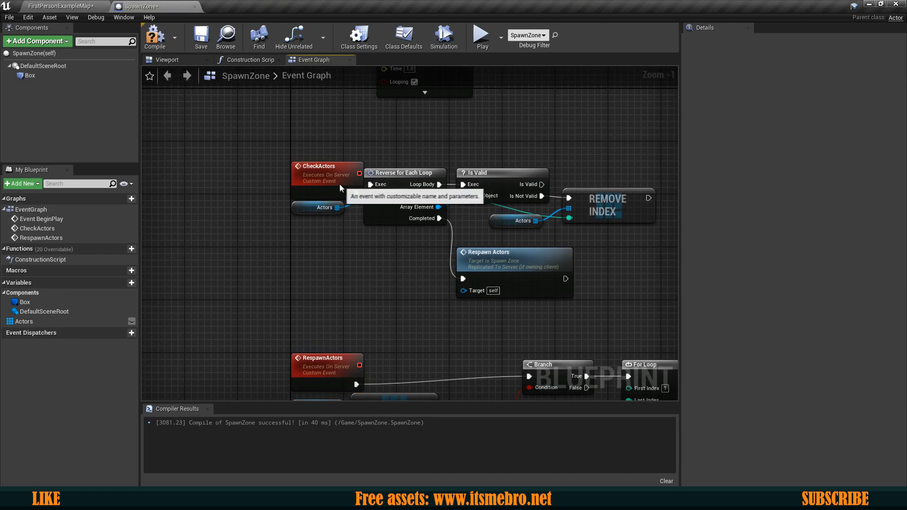
{"action": "left_click", "coordinate": [154, 36]}
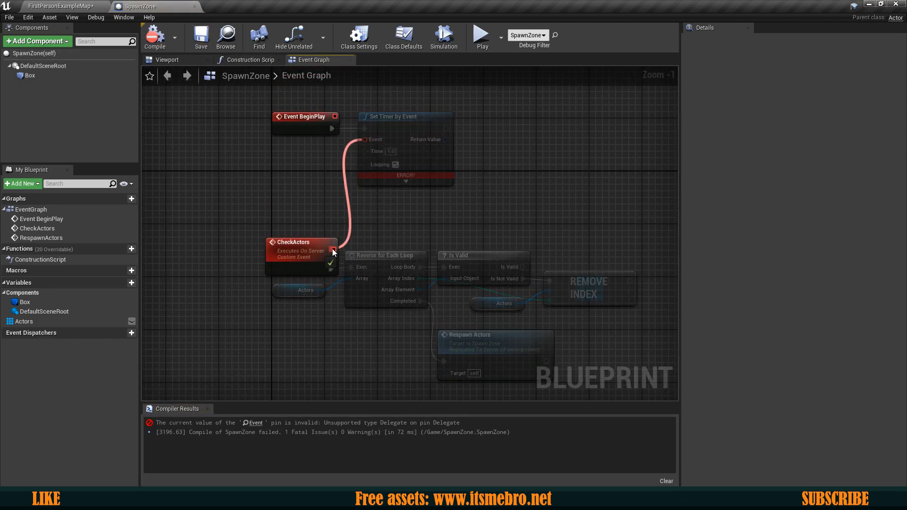
{"action": "left_click", "coordinate": [155, 36]}
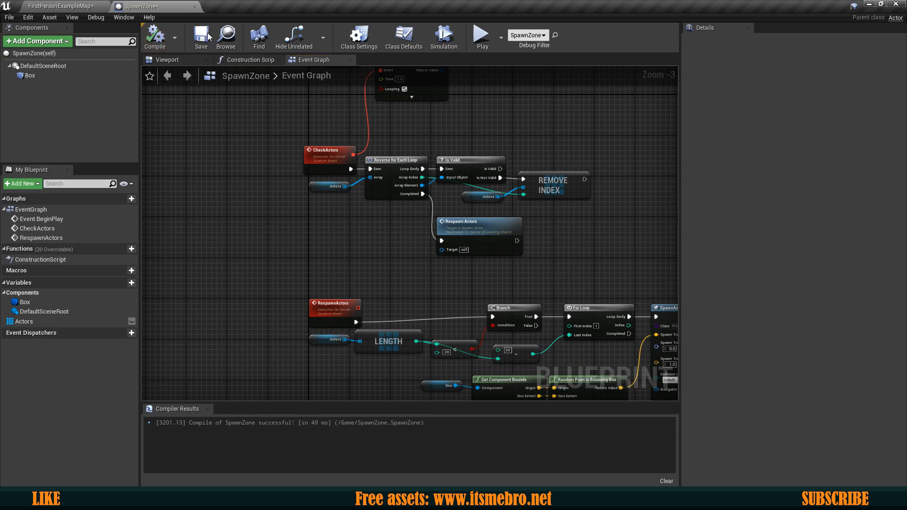
{"action": "left_click", "coordinate": [403, 36]}
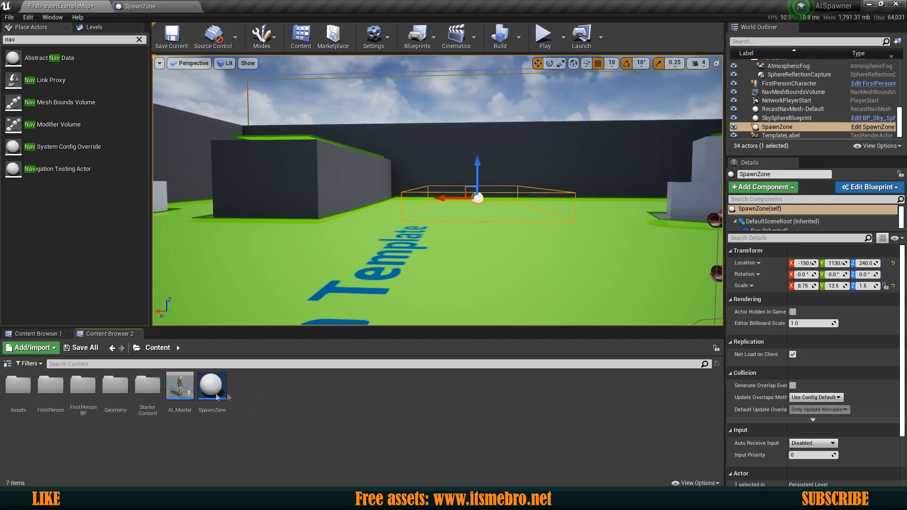
Add a server-run Server_SpawnProjectile event in FirstPersonCharacter wired to SpawnActor, then compile.
{"action": "double_click", "coordinate": [83, 386]}
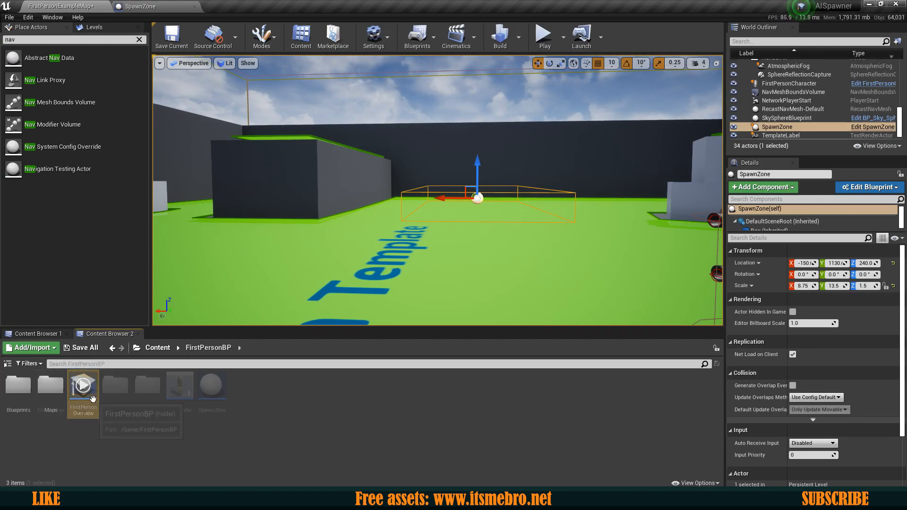
{"action": "double_click", "coordinate": [83, 384]}
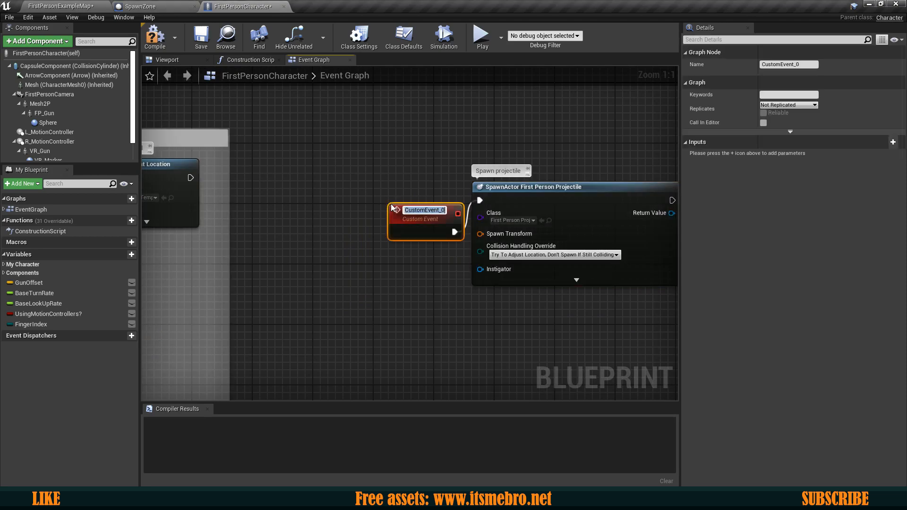
{"action": "type", "text": "Server_SpawnProjectile"}
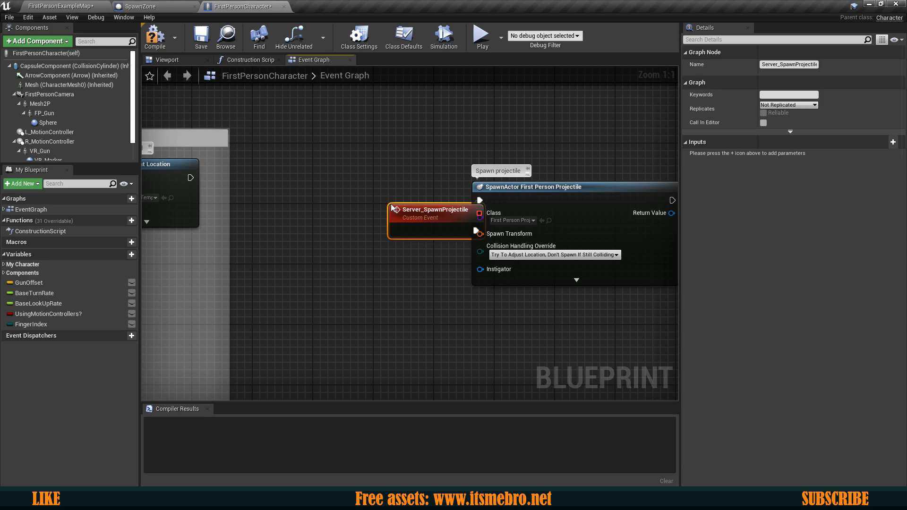
{"action": "left_click_drag", "start_coordinate": [433, 209], "coordinate": [399, 179]}
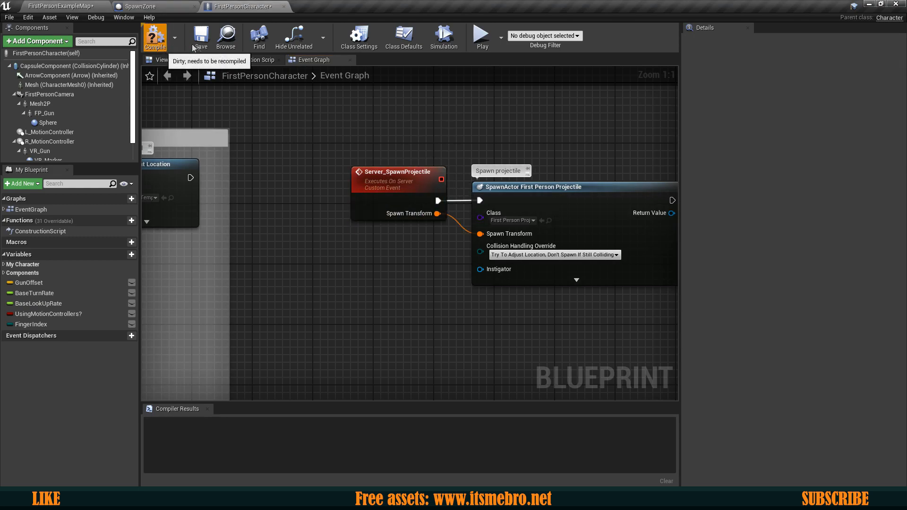
{"action": "left_click", "coordinate": [155, 37]}
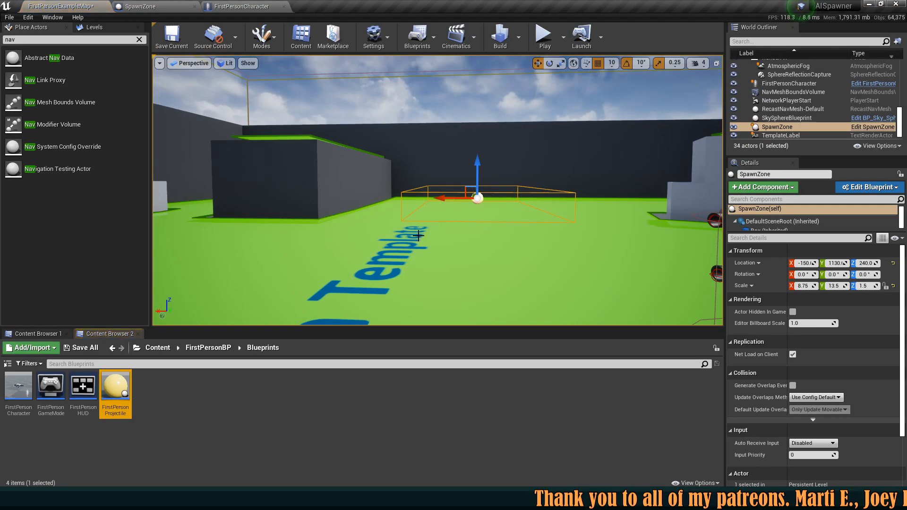
Open the FirstPersonProjectile blueprint and show its Class Defaults to enable replication.
{"action": "double_click", "coordinate": [115, 388]}
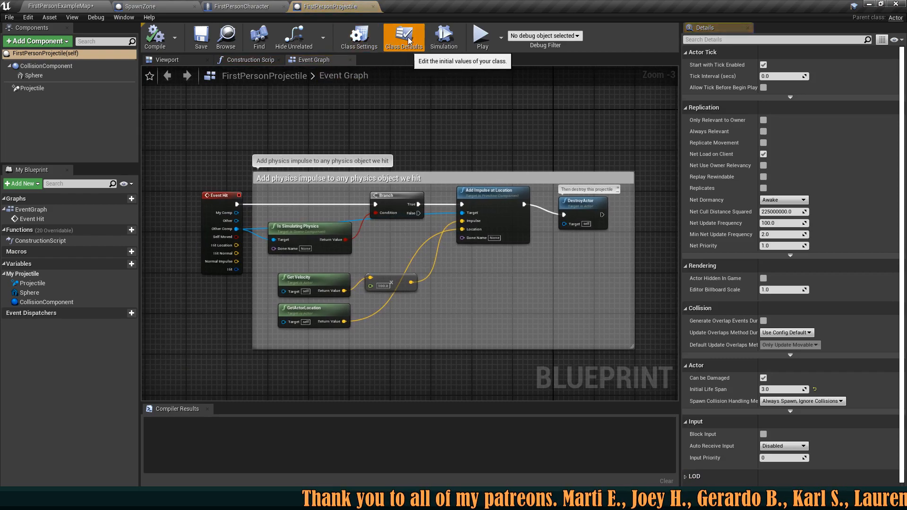
{"action": "left_click", "coordinate": [763, 188]}
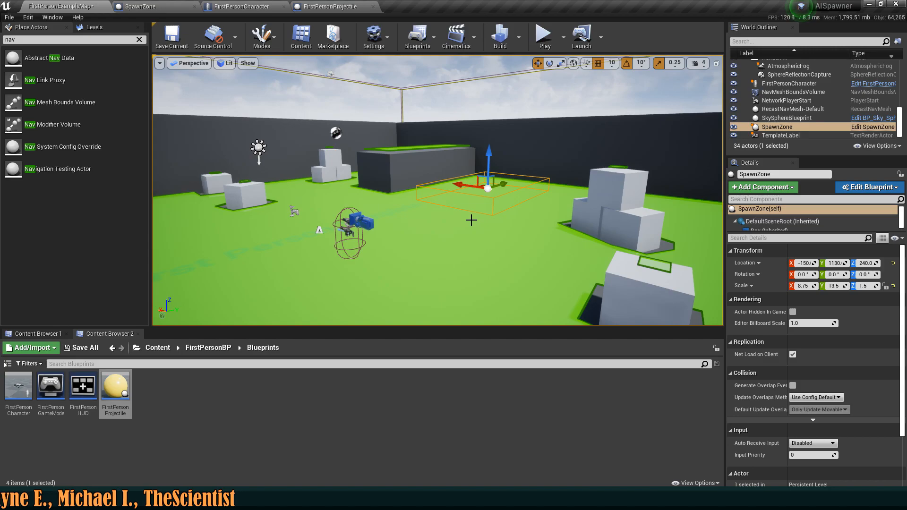
Recheck FirstPersonProjectile, review the SpawnZone Event Graph, and compile SpawnZone.
{"action": "left_click", "coordinate": [329, 6]}
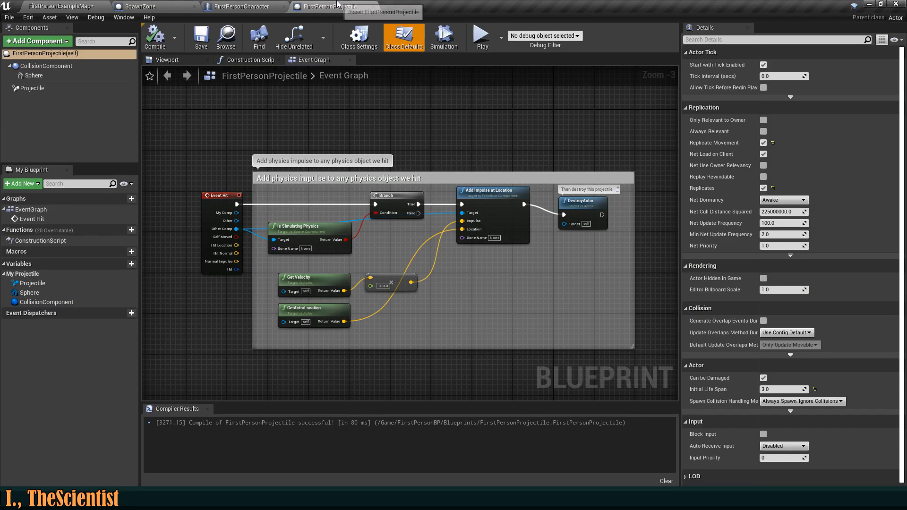
{"action": "left_click", "coordinate": [142, 6]}
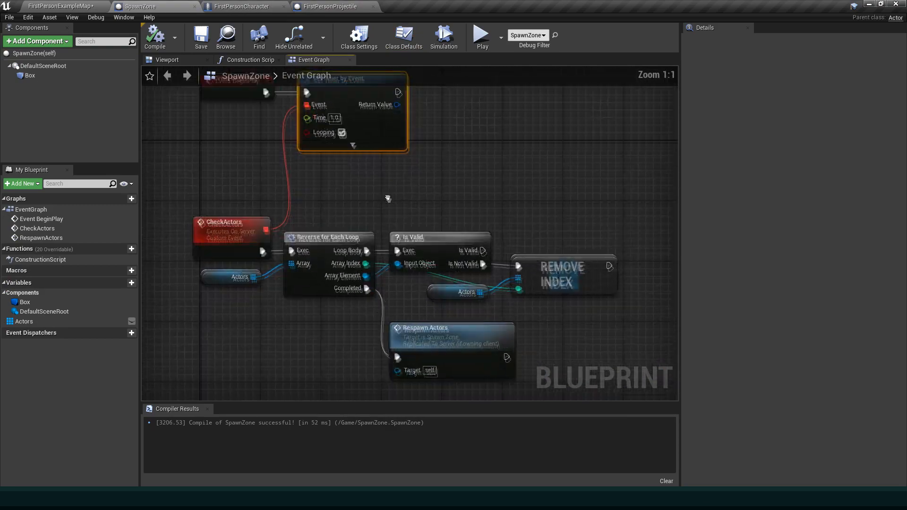
{"action": "scroll", "scroll_direction": "down", "scroll_amount": 3}
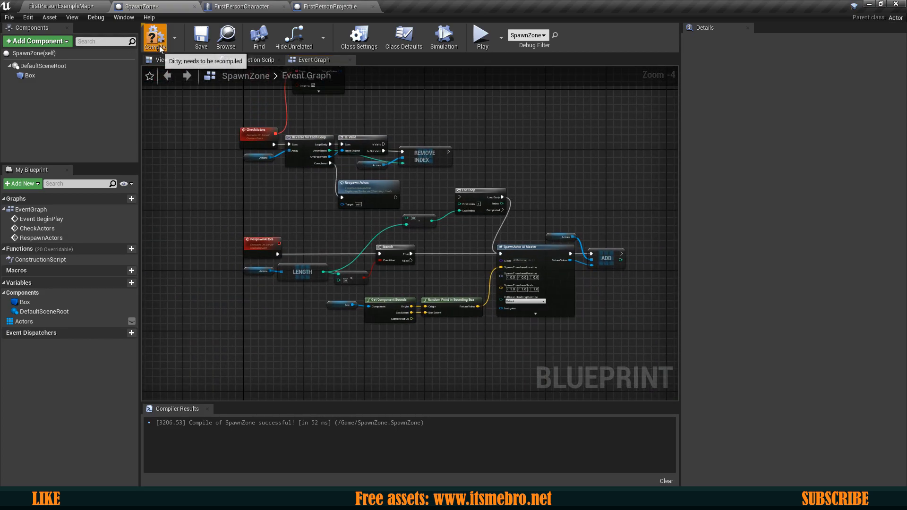
{"action": "left_click", "coordinate": [61, 6]}
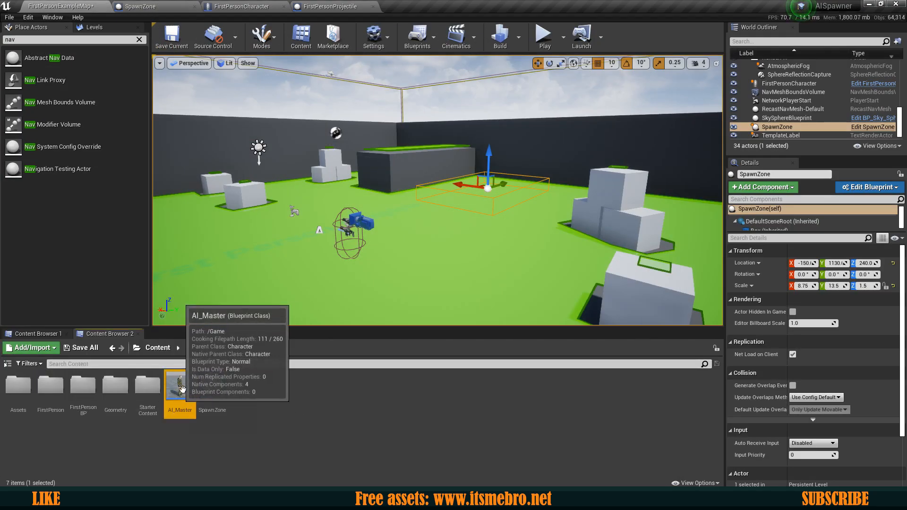
Set AI_Master's Auto Possess AI to Placed in World or Spawned, with Replicates on.
{"action": "double_click", "coordinate": [180, 384]}
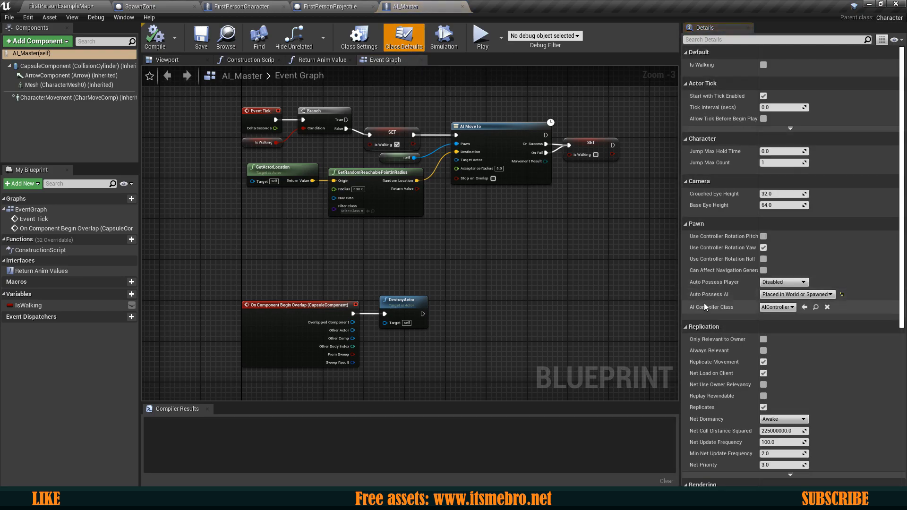
{"action": "mouse_move", "coordinate": [797, 294]}
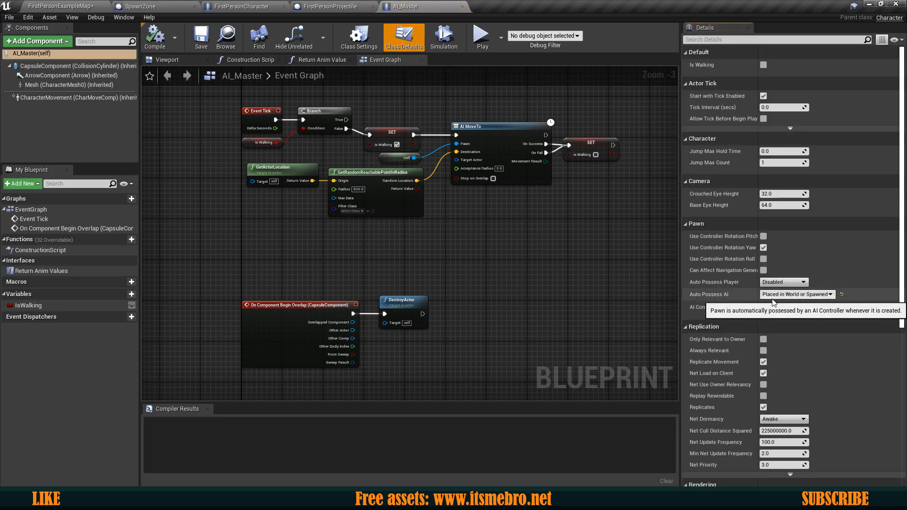
{"action": "left_click", "coordinate": [796, 293]}
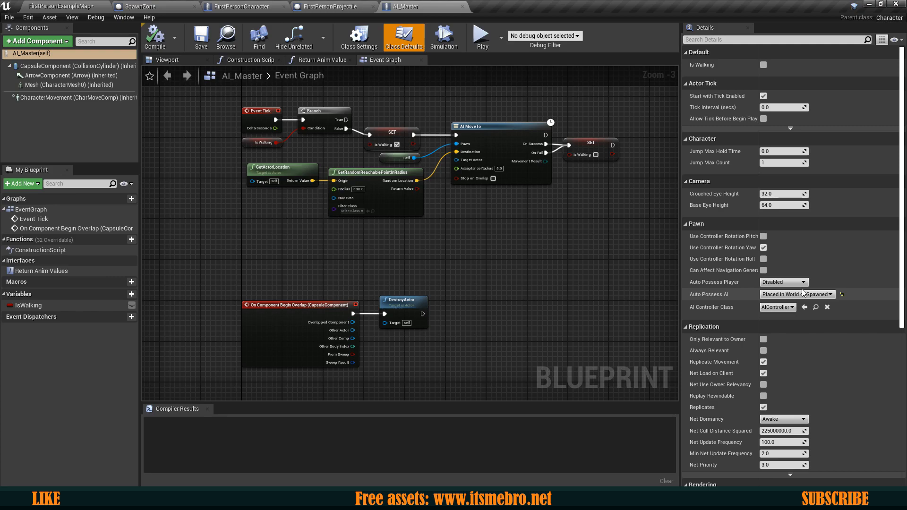
{"action": "scroll", "scroll_direction": "down", "scroll_amount": 3}
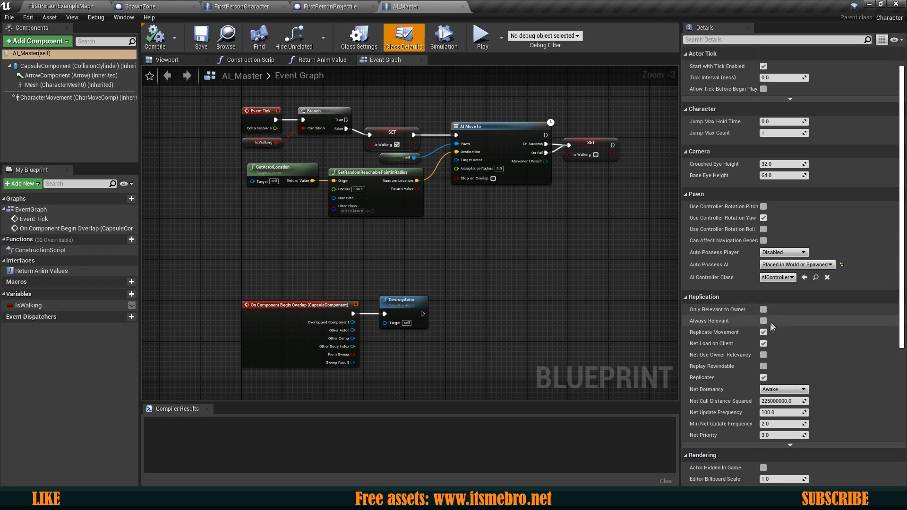